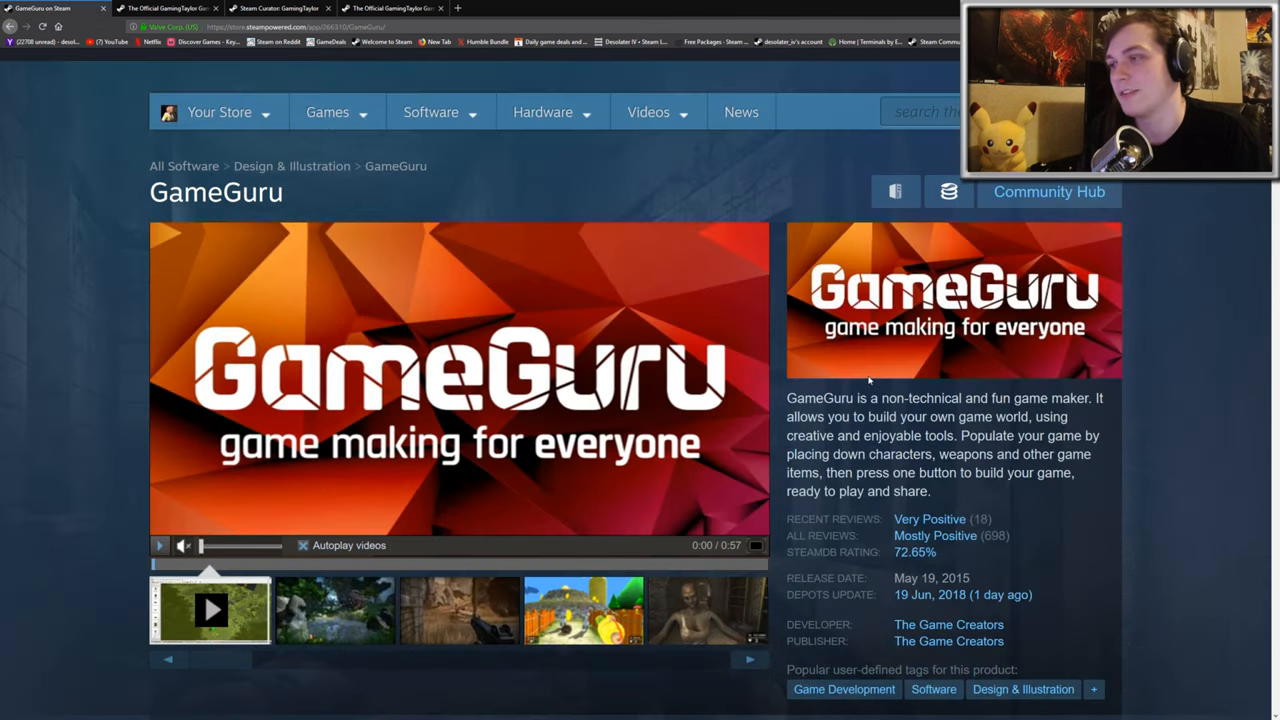
Scroll the GameGuru Steam page toward the launch option for the editor
scroll("down", 3)
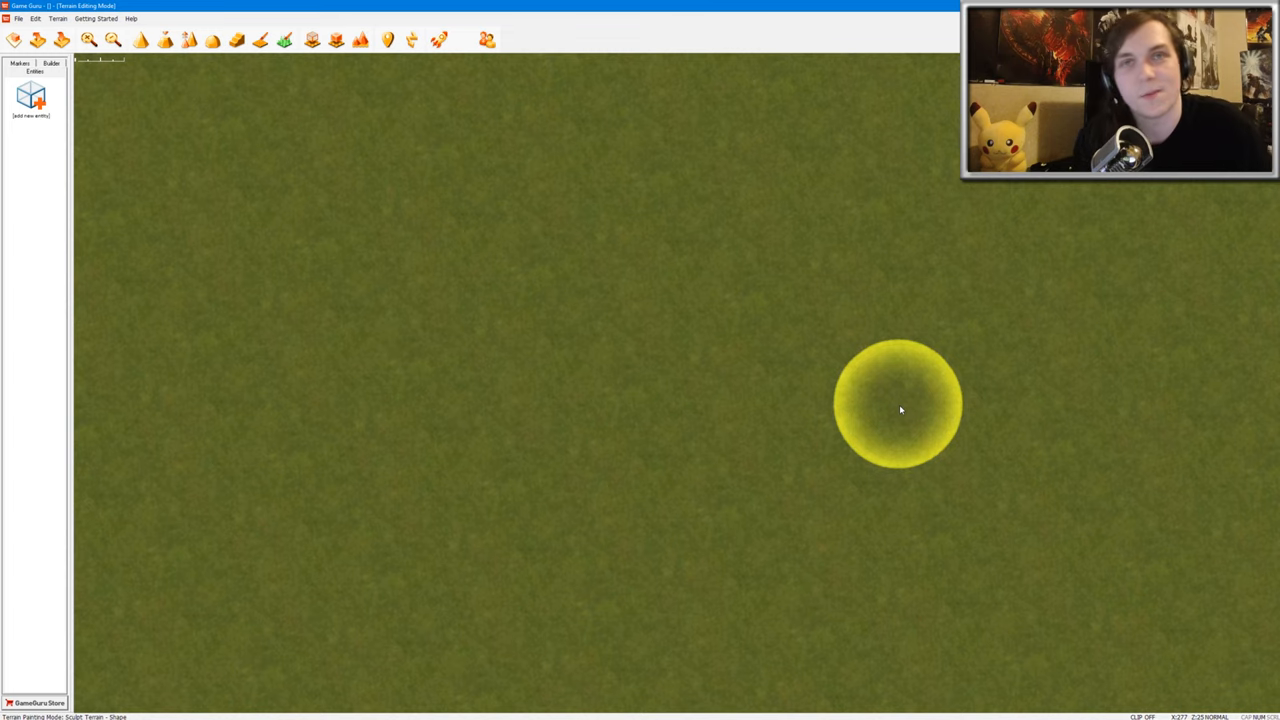
mouse_move(640, 327)
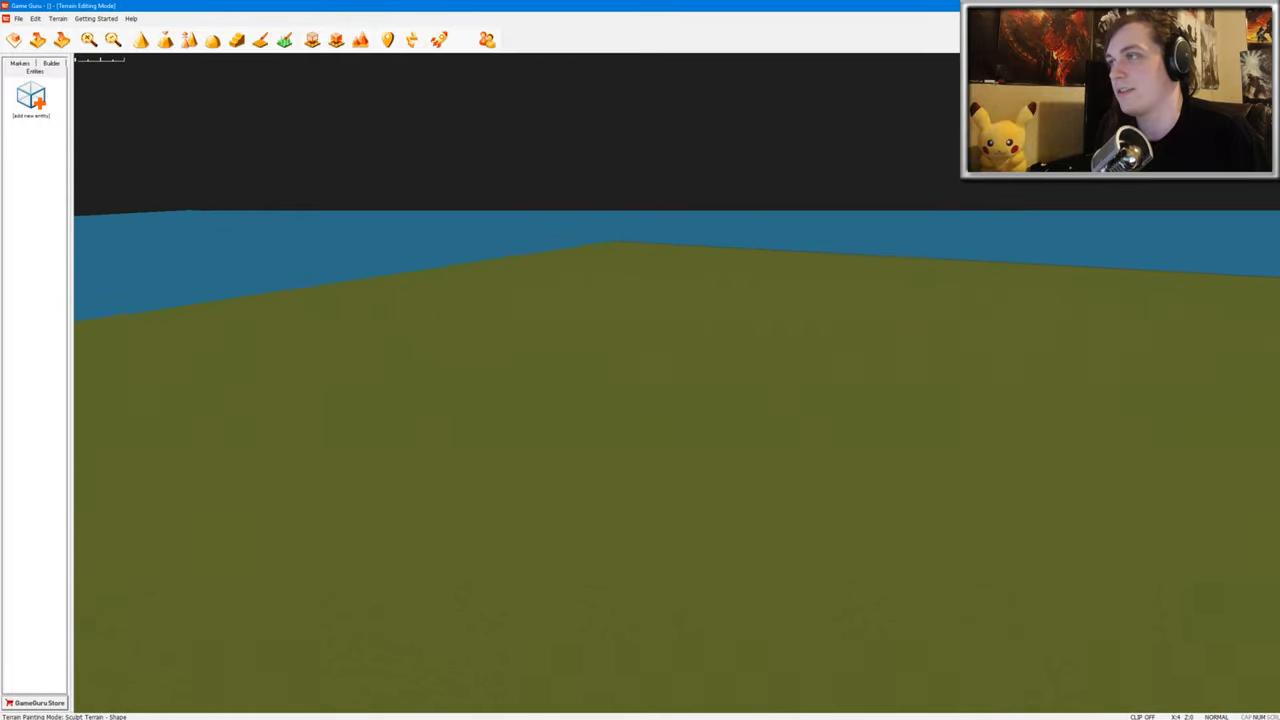
Generate random hilly terrain and view it top-down before testing the level
left_click(60, 38)
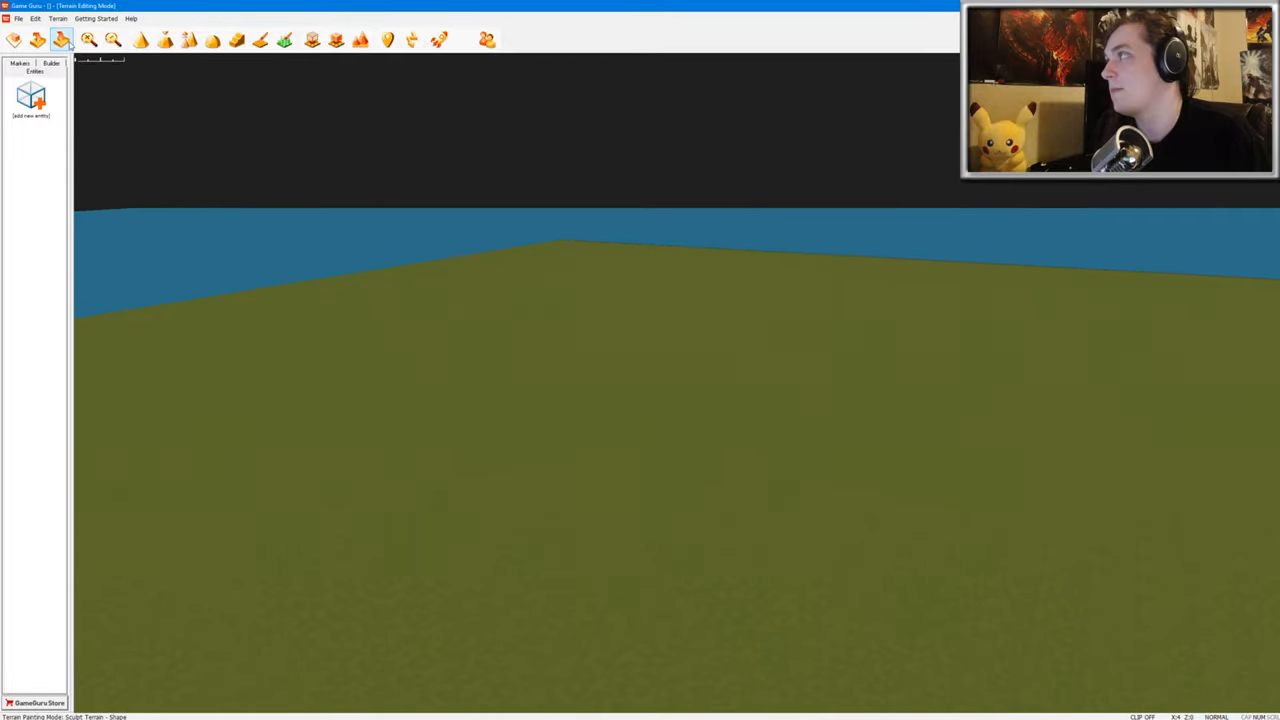
left_click(38, 39)
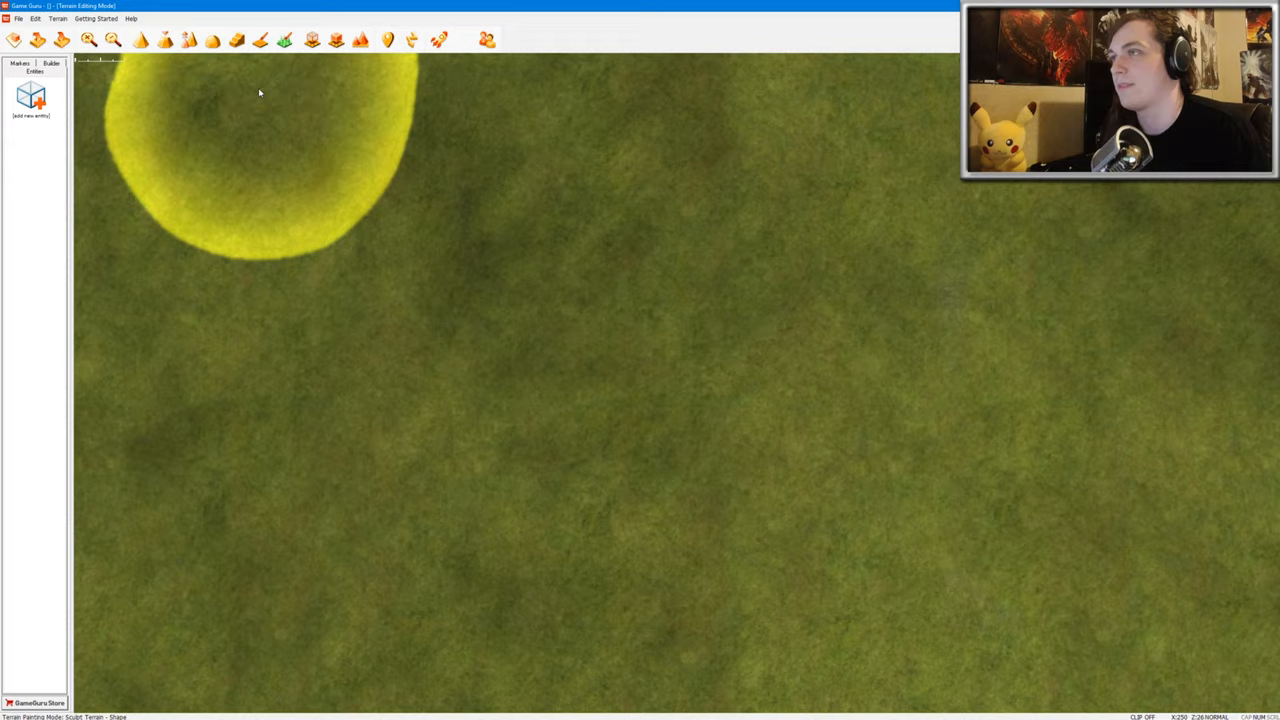
left_click(438, 39)
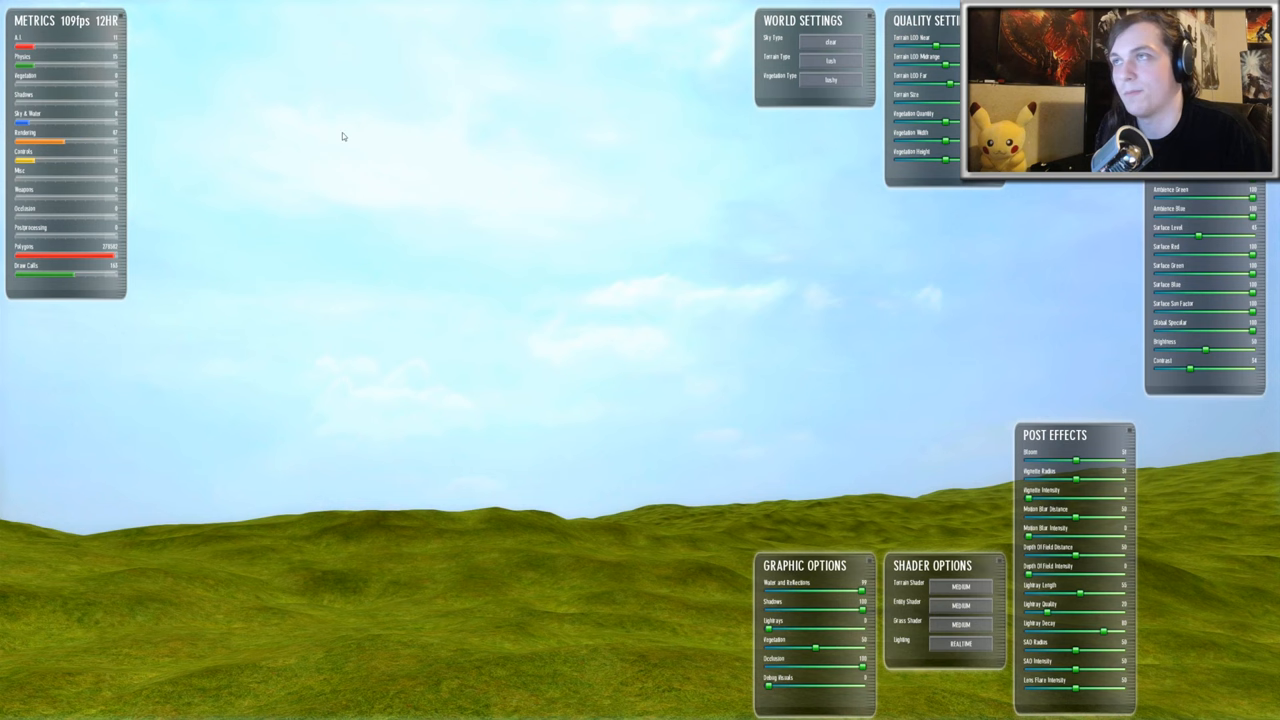
Set the World Settings Sky Type to dark, passing over the cartoon sky
left_click(830, 42)
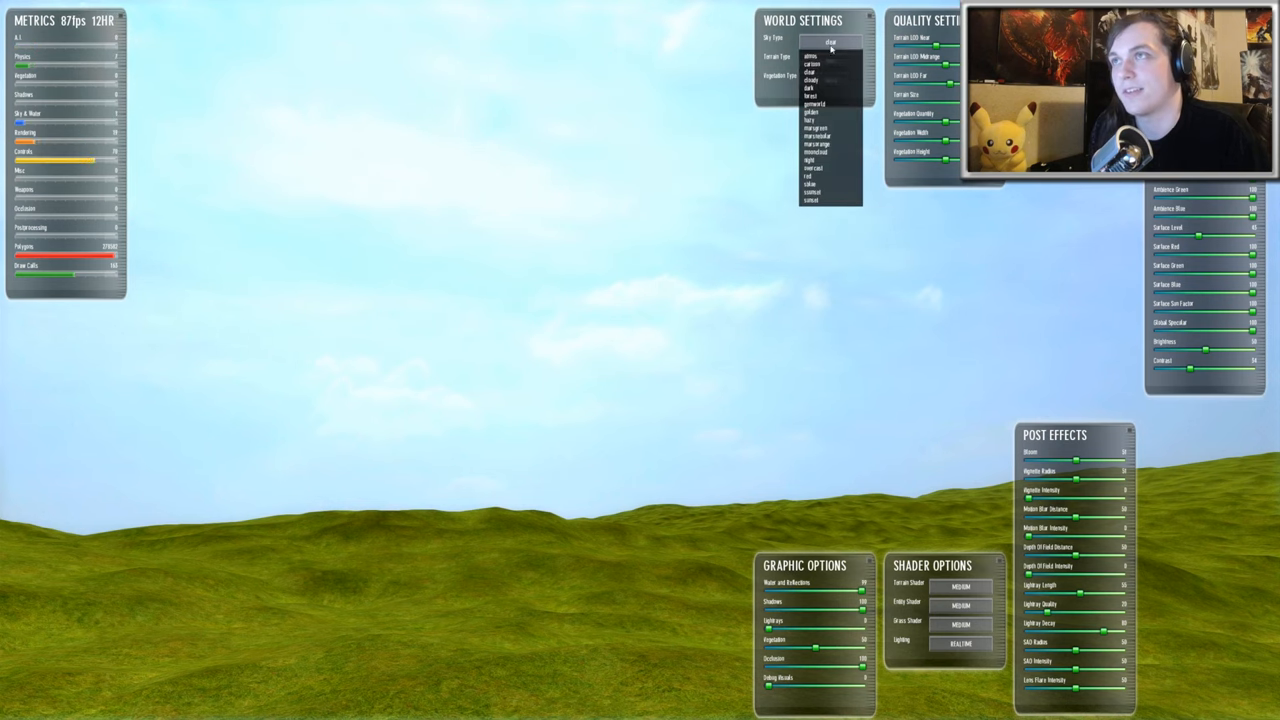
left_click(812, 64)
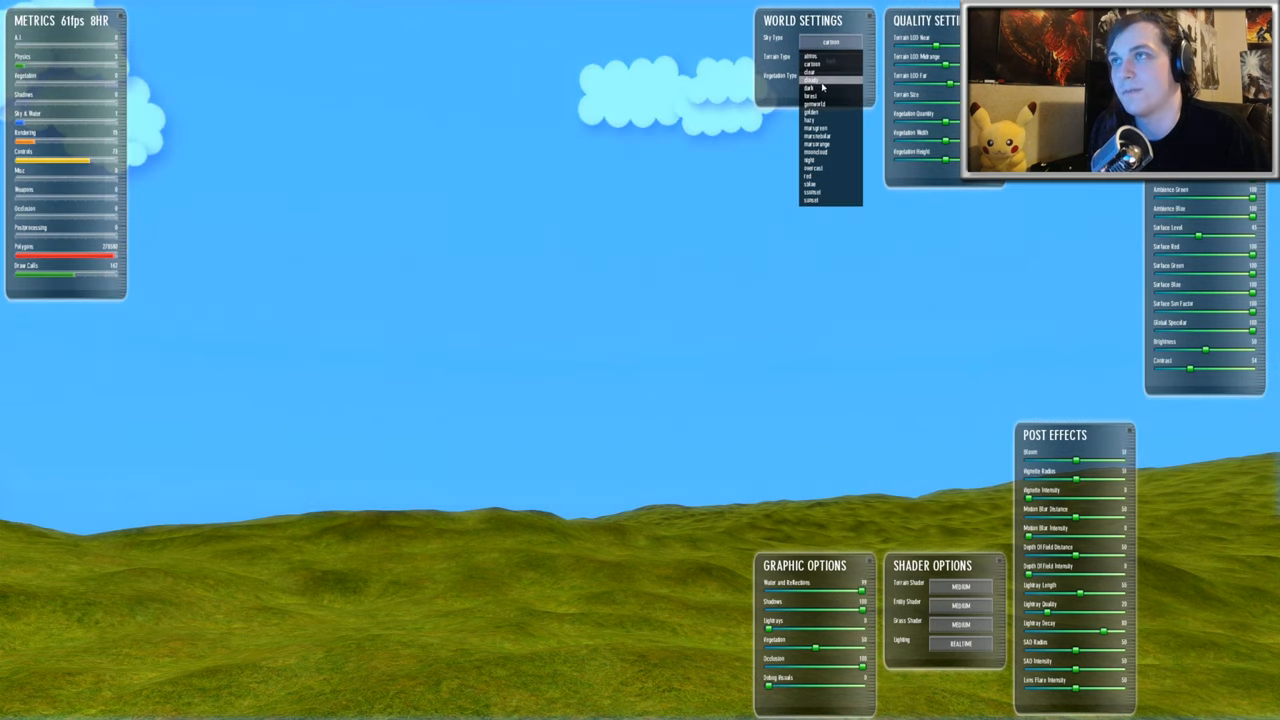
left_click(812, 79)
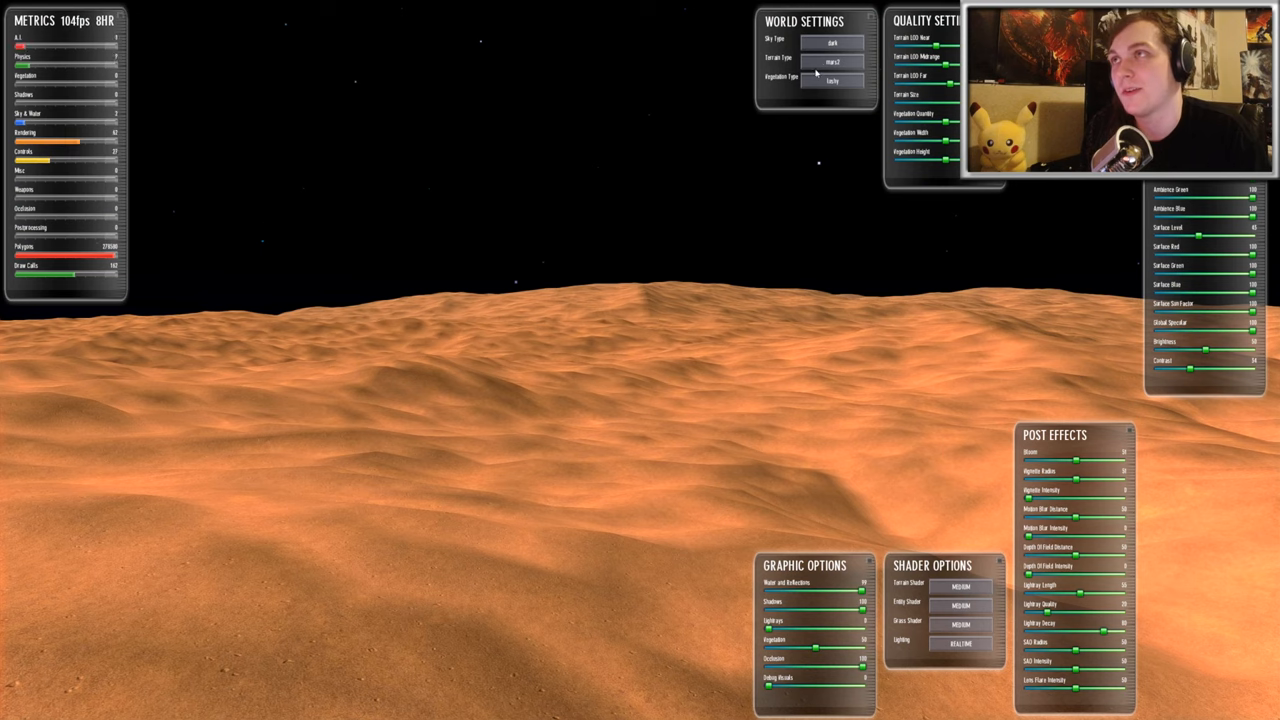
mouse_move(777, 118)
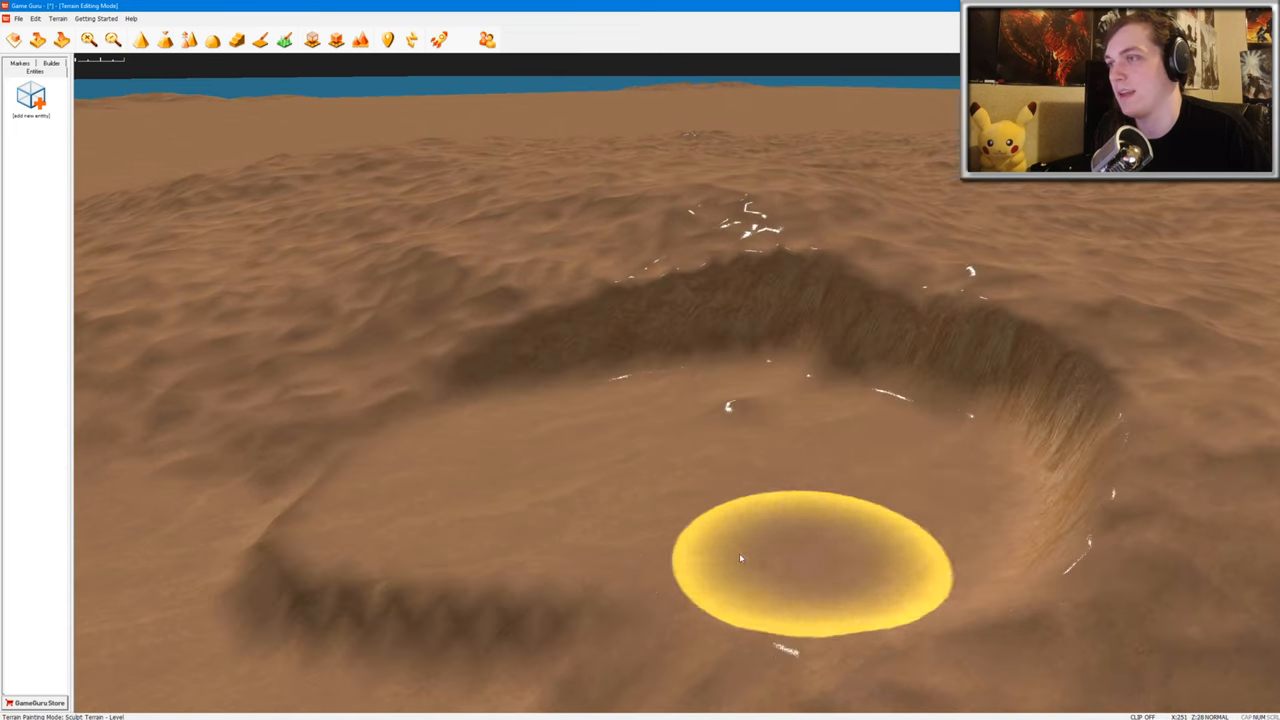
mouse_move(885, 355)
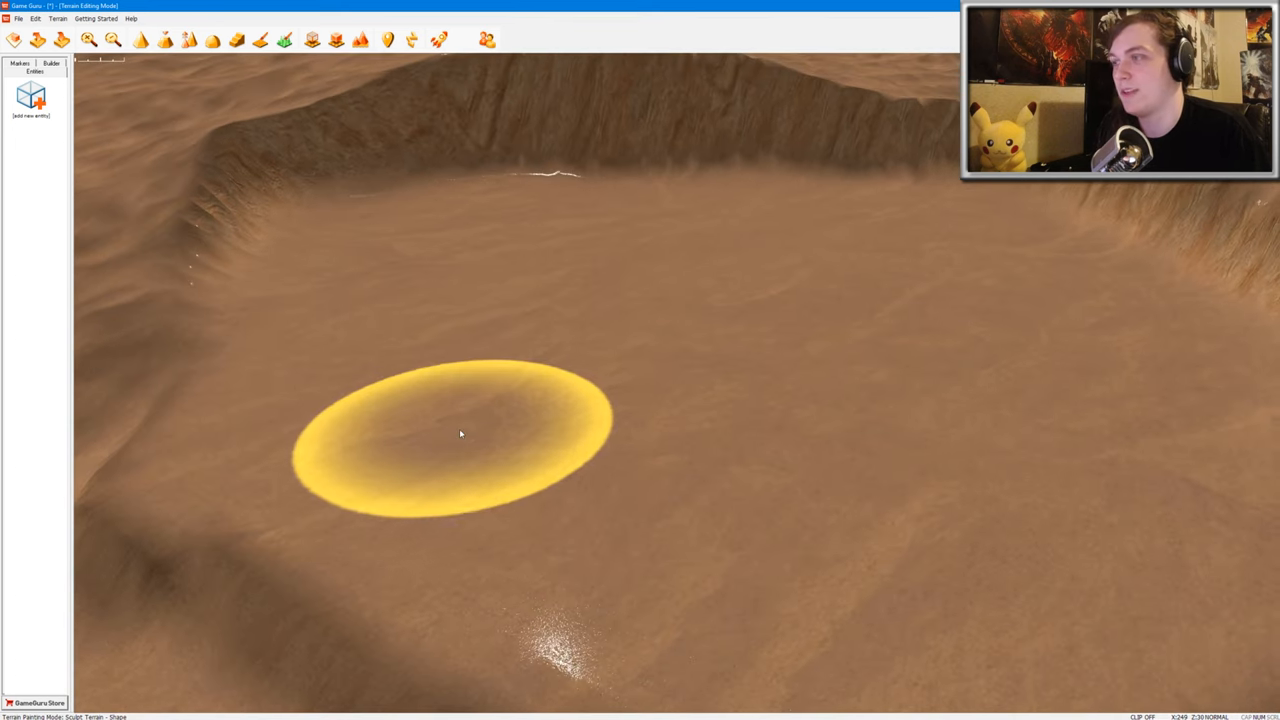
Level the crater floor with the Sculpt Terrain Level brush
left_click(35, 63)
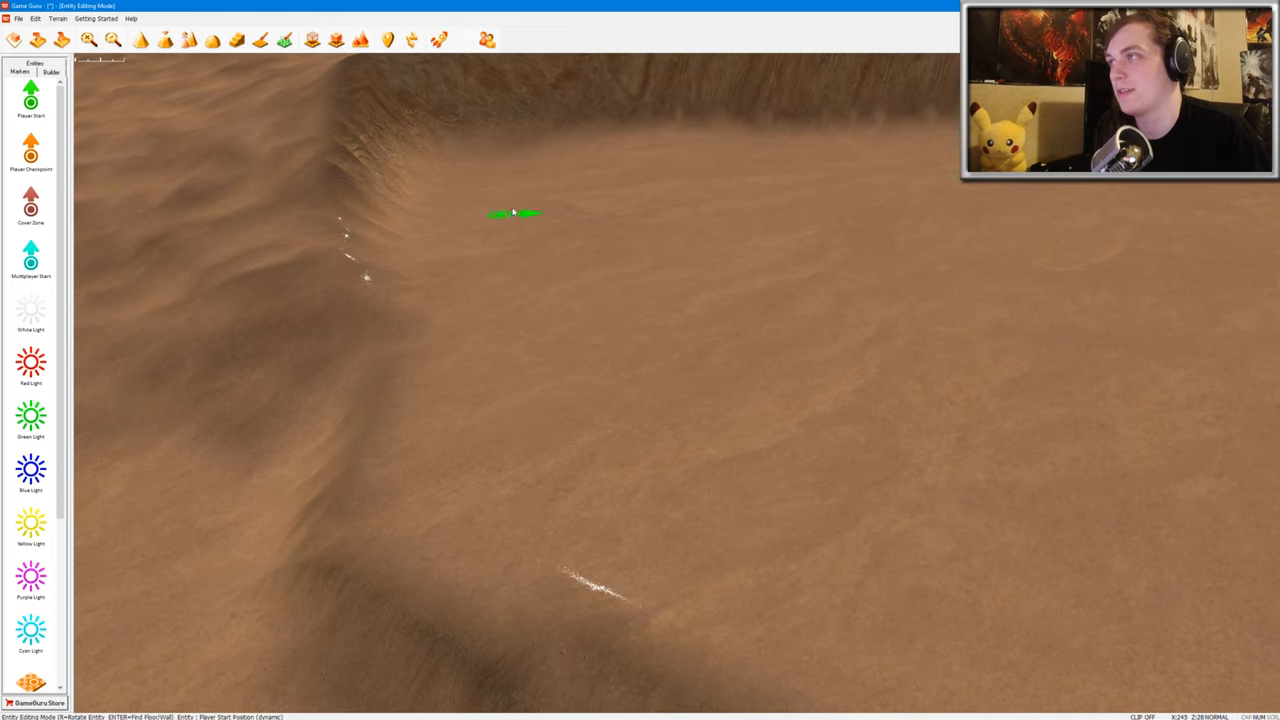
Place the Player Start marker on the crater floor and apply its properties
left_click(513, 212)
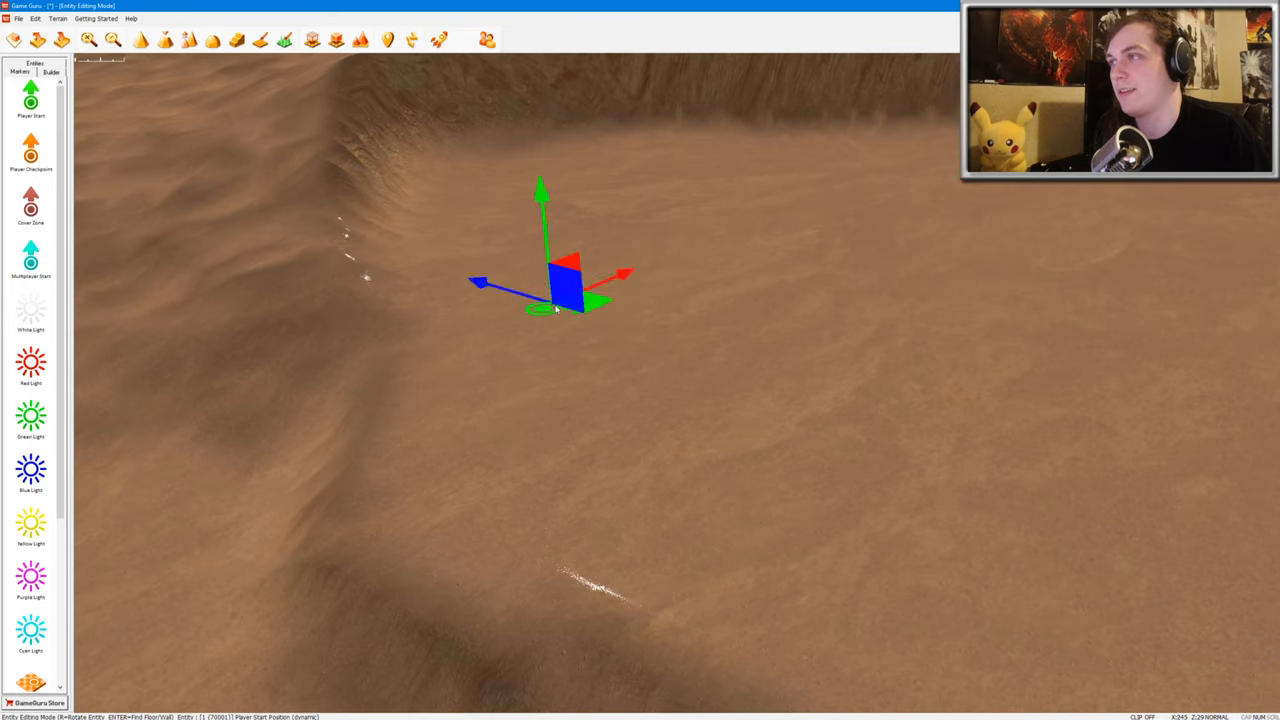
double_click(565, 285)
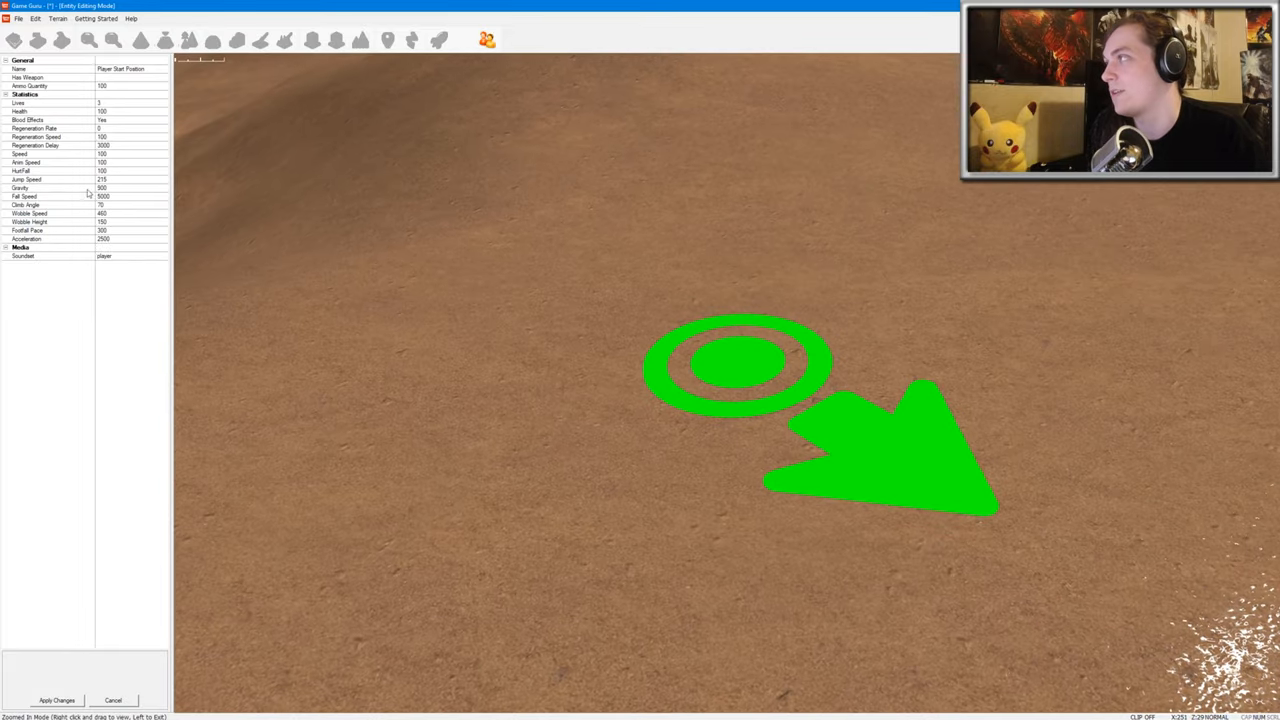
left_click(50, 188)
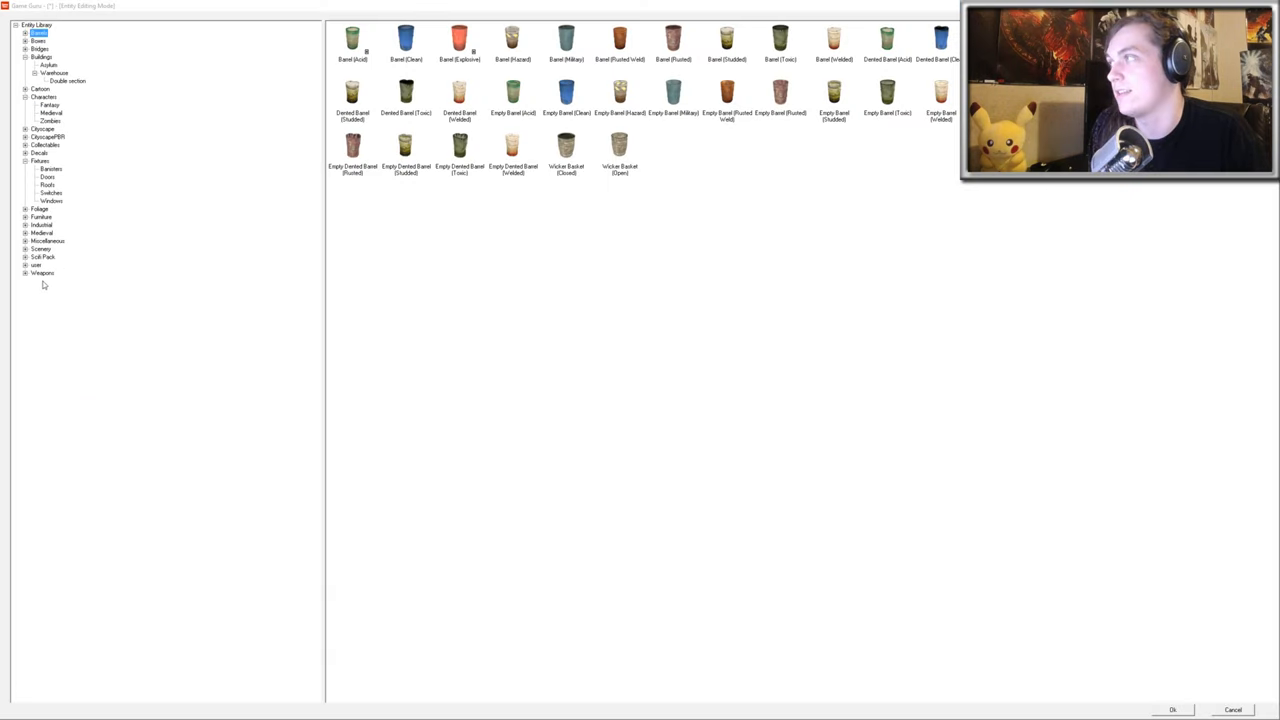
Place a Colt 1911 pistol near the player start and browse the character categories
left_click(42, 273)
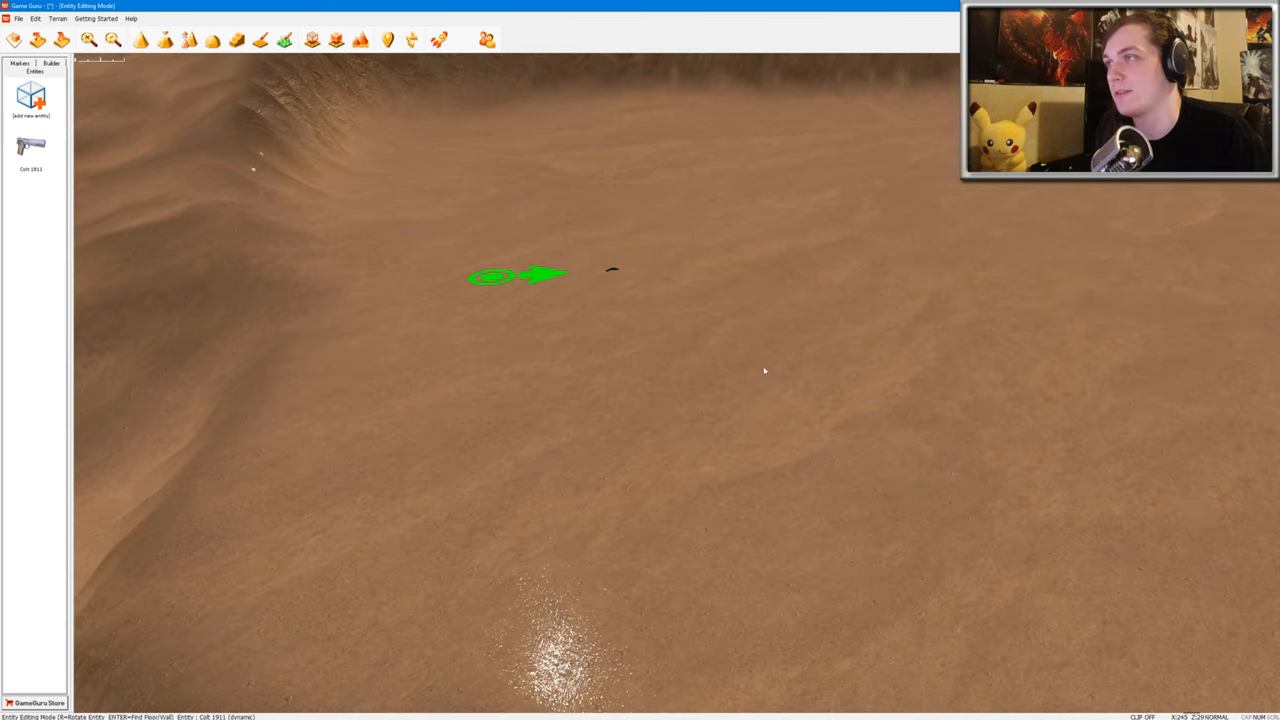
left_click(31, 96)
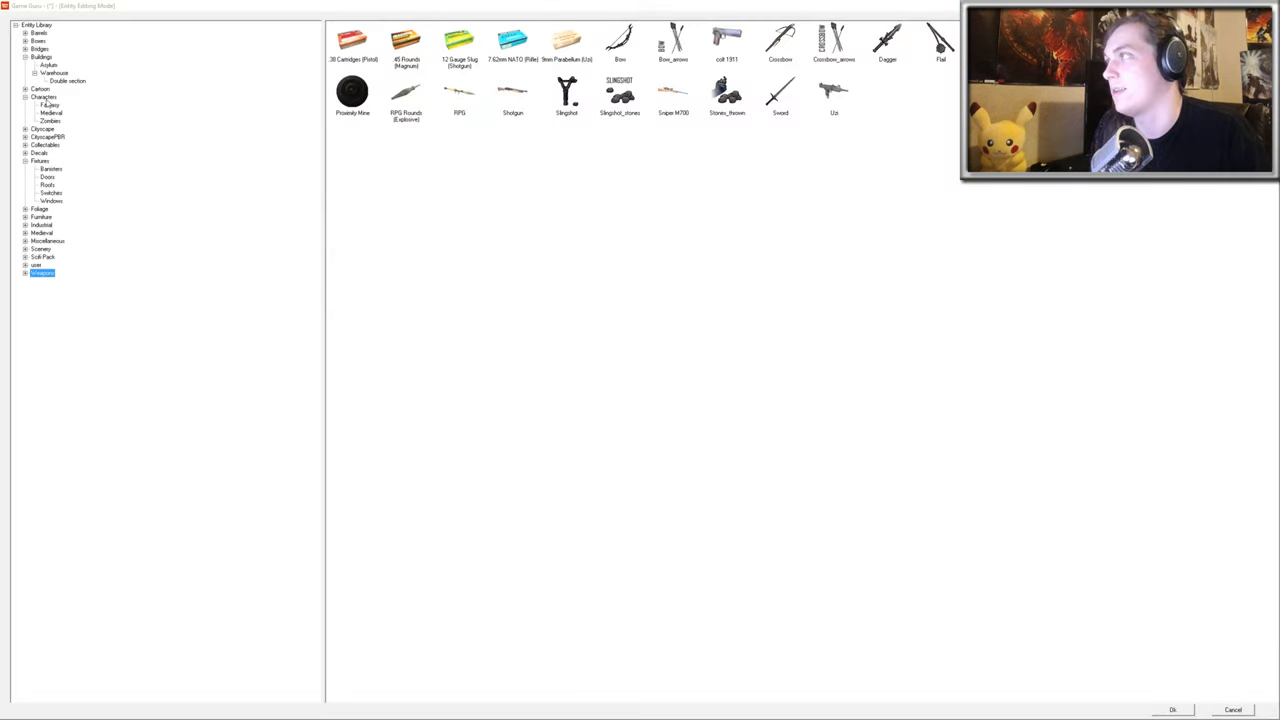
left_click(43, 97)
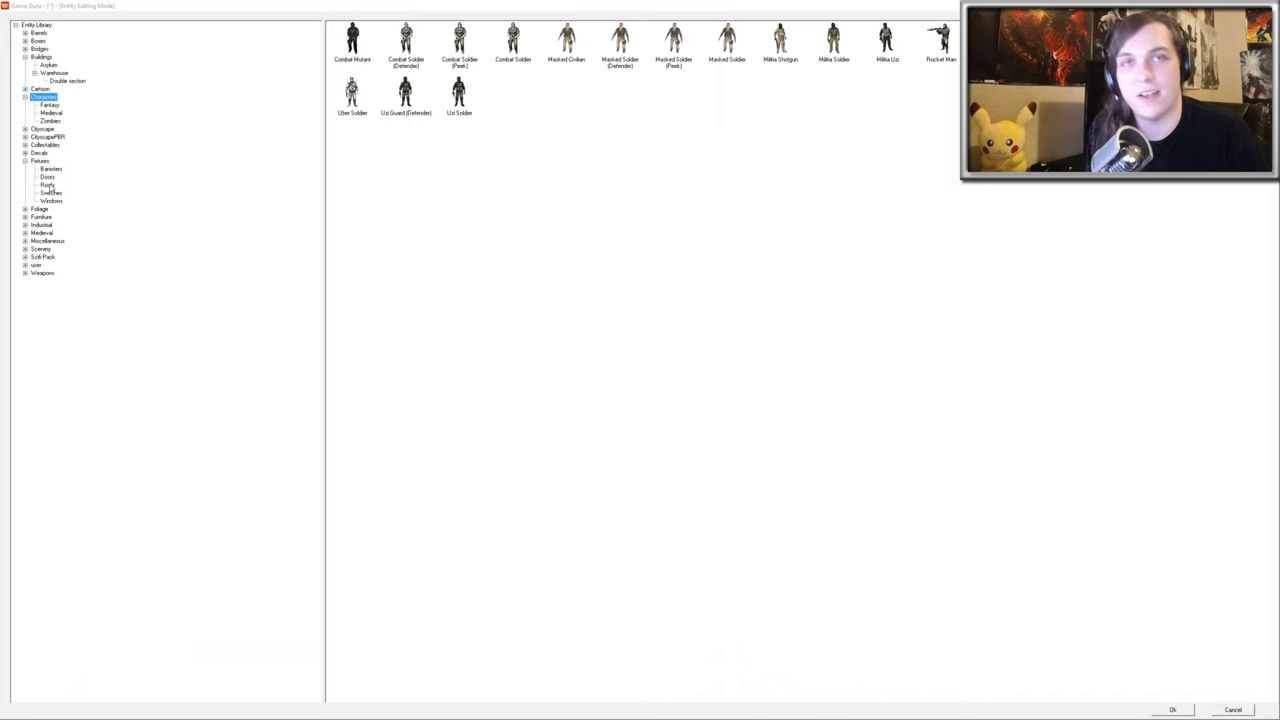
mouse_move(68, 111)
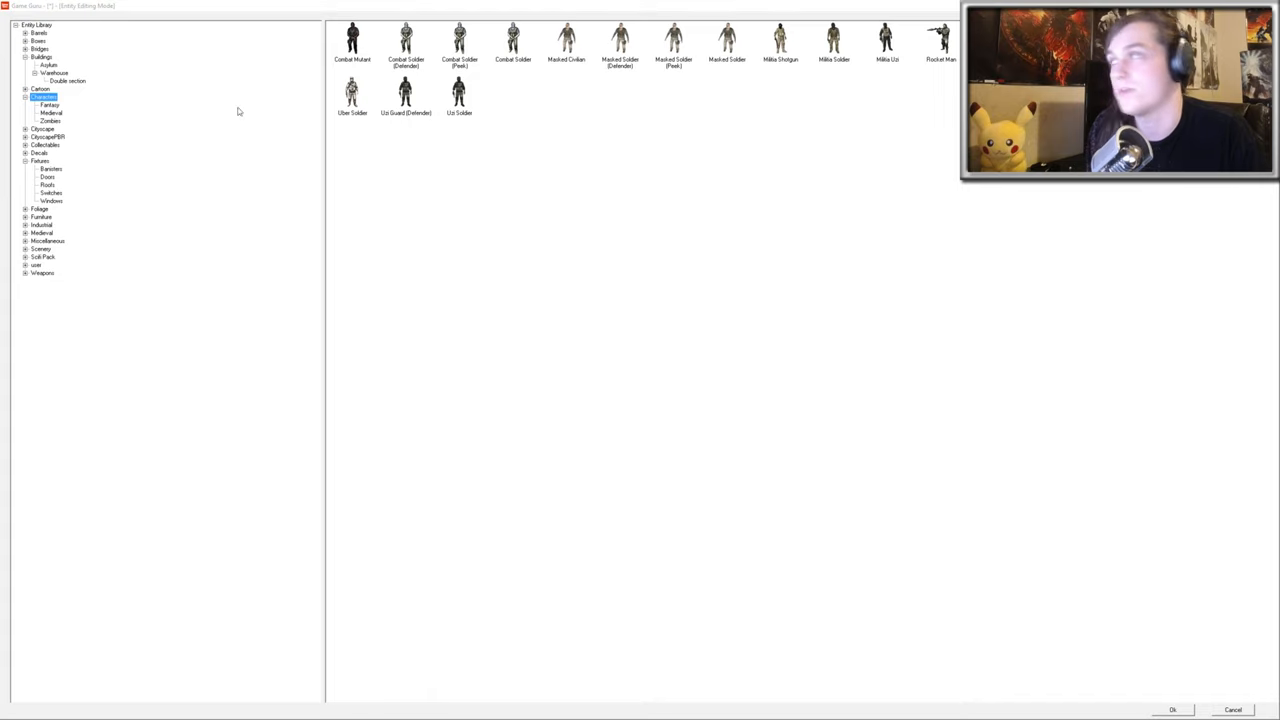
Choose a zombie from Characters > Zombies to place in the crater
left_click(50, 120)
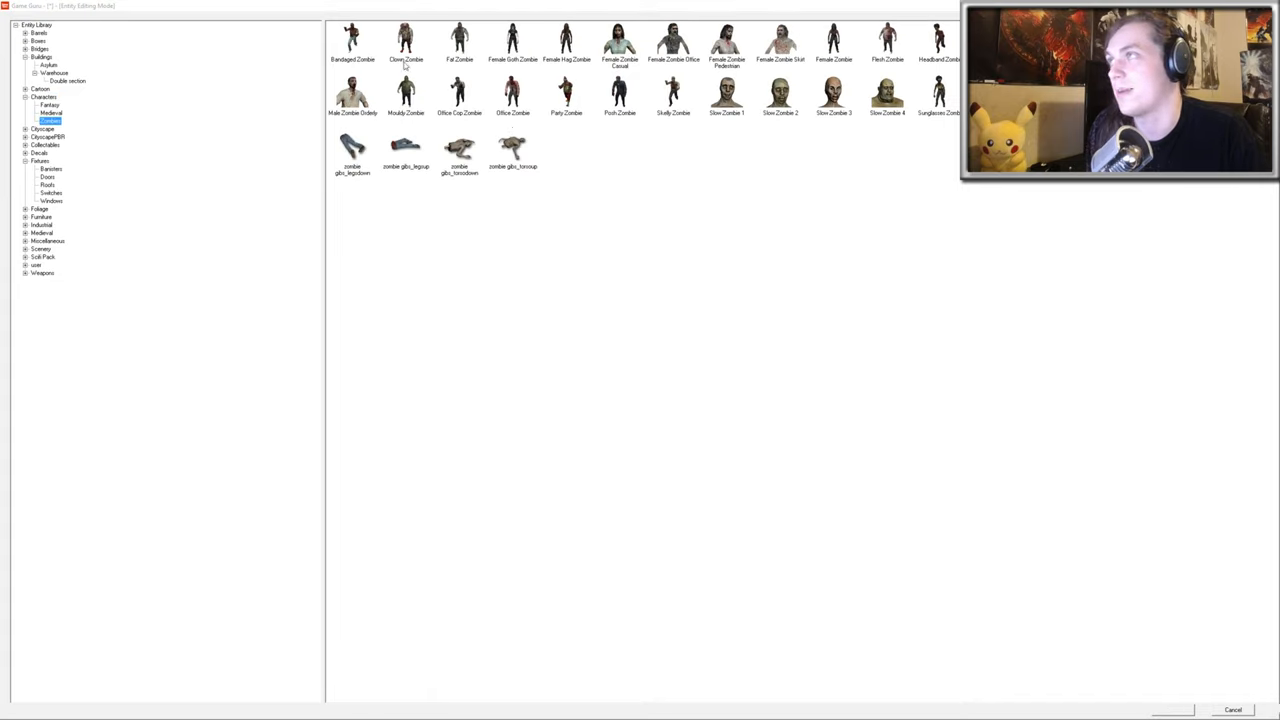
left_click(566, 95)
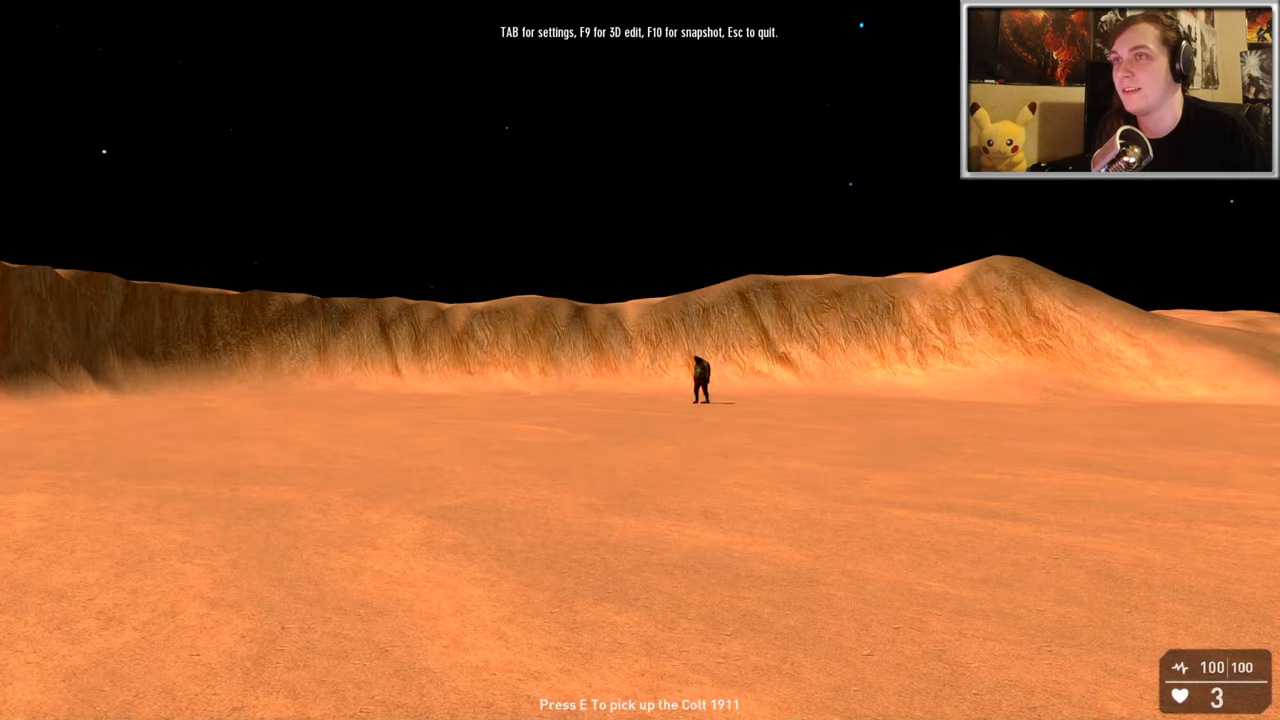
Pick up the Colt 1911 with E during the test run
key("e")
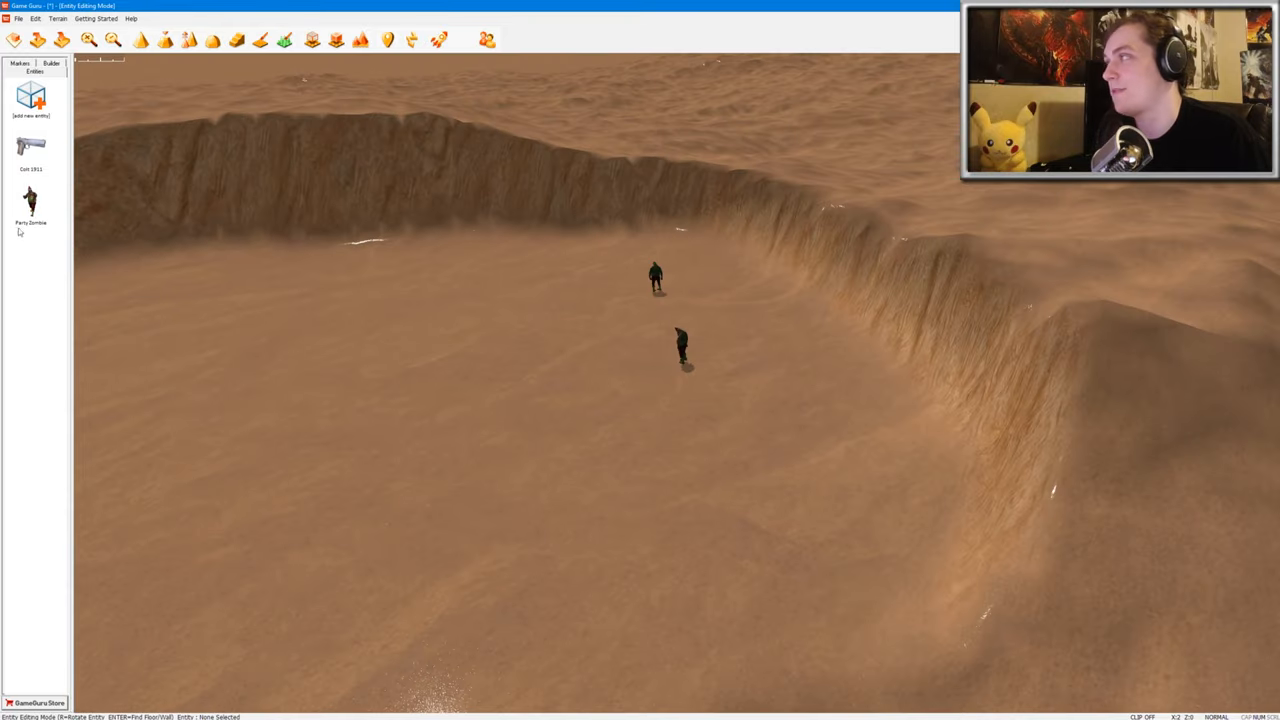
Add the Office Cop Zombie from the Zombies category to the level
left_click(825, 445)
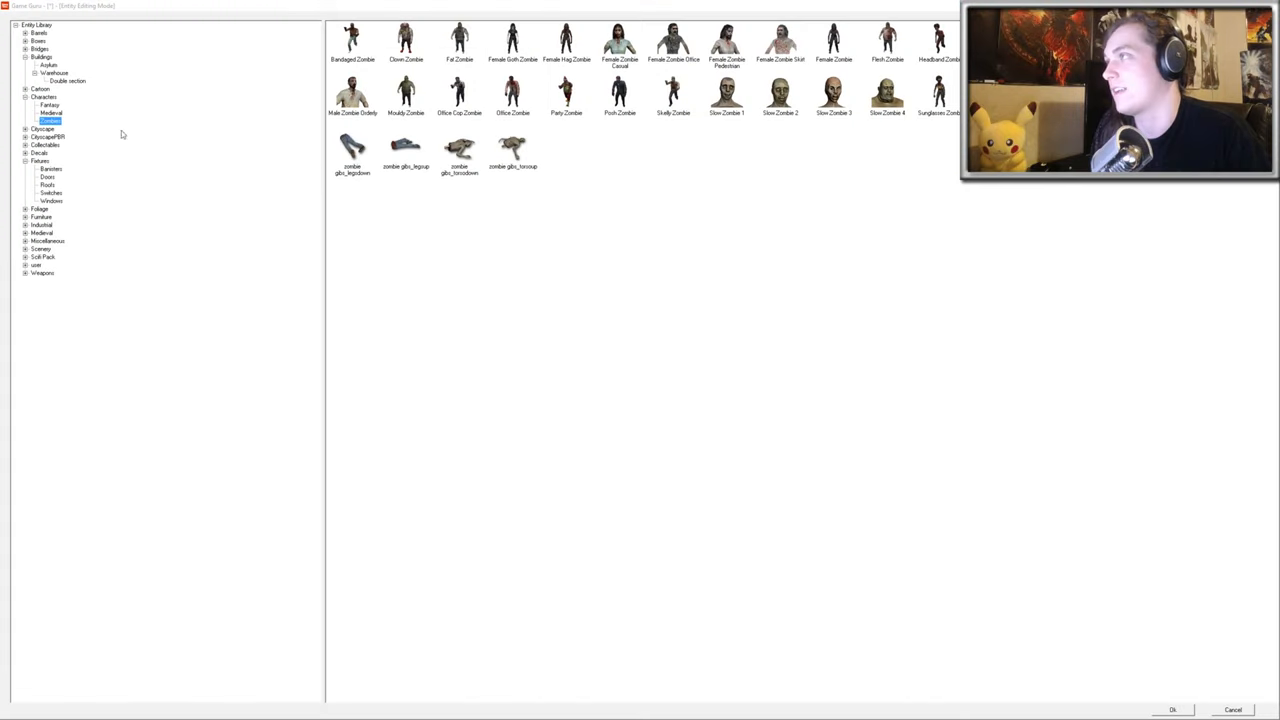
left_click(459, 91)
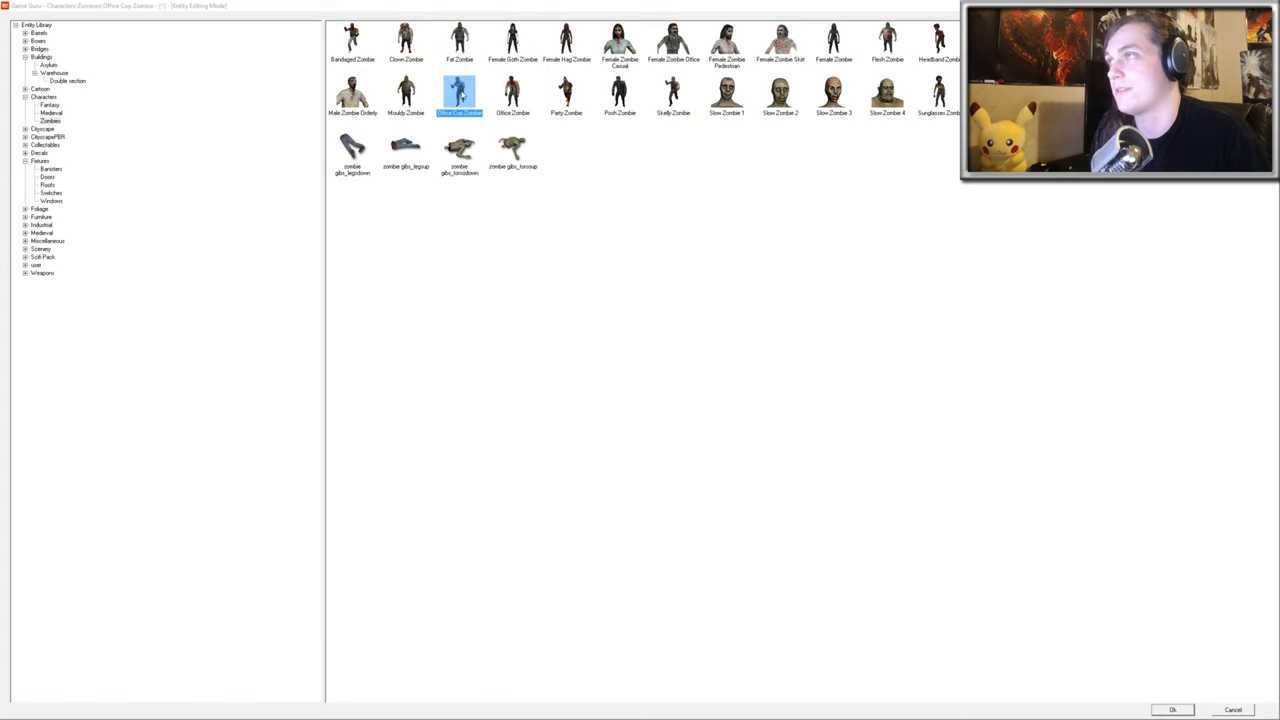
left_click(1171, 709)
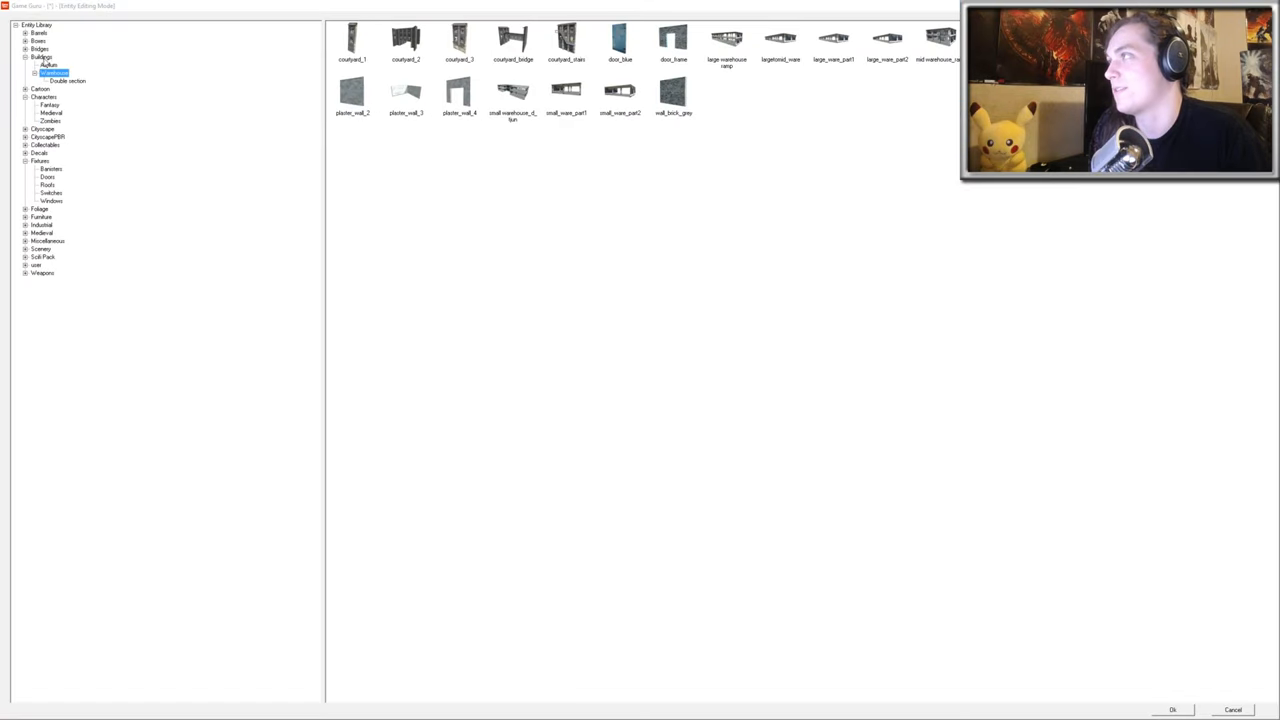
Browse Buildings > Warehouse and Boxes for wall parts
left_click(38, 41)
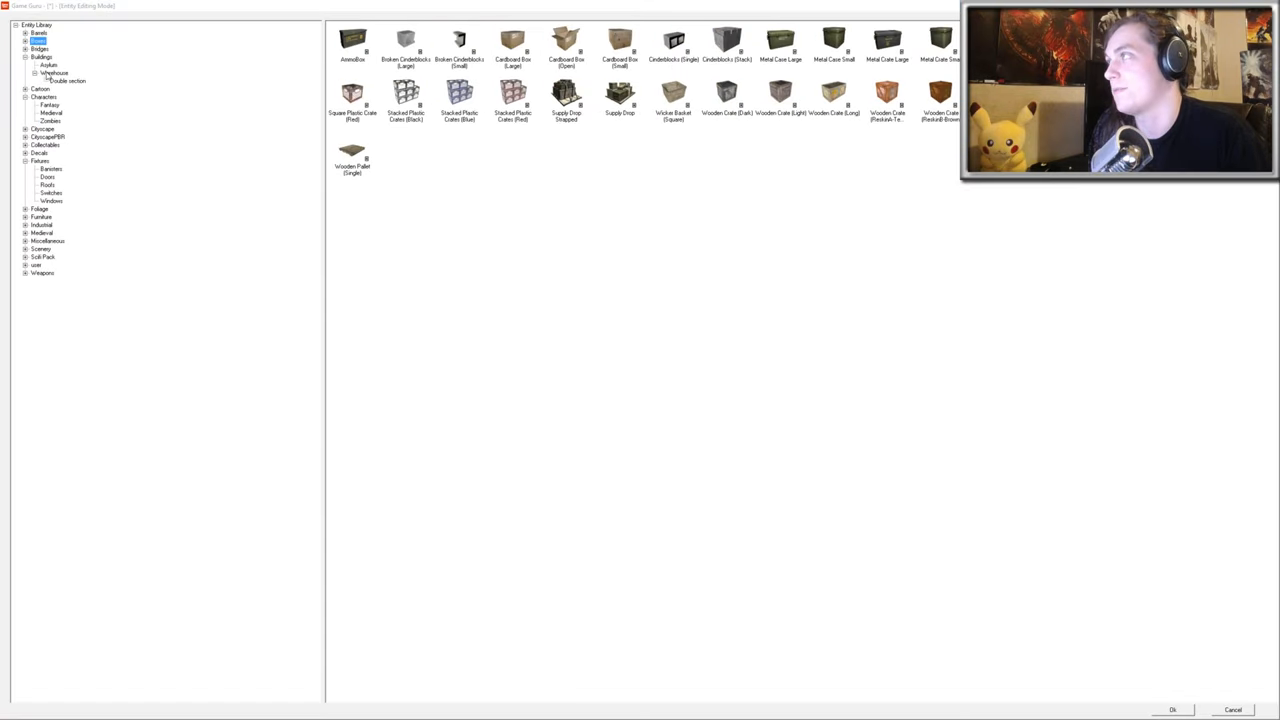
left_click(55, 72)
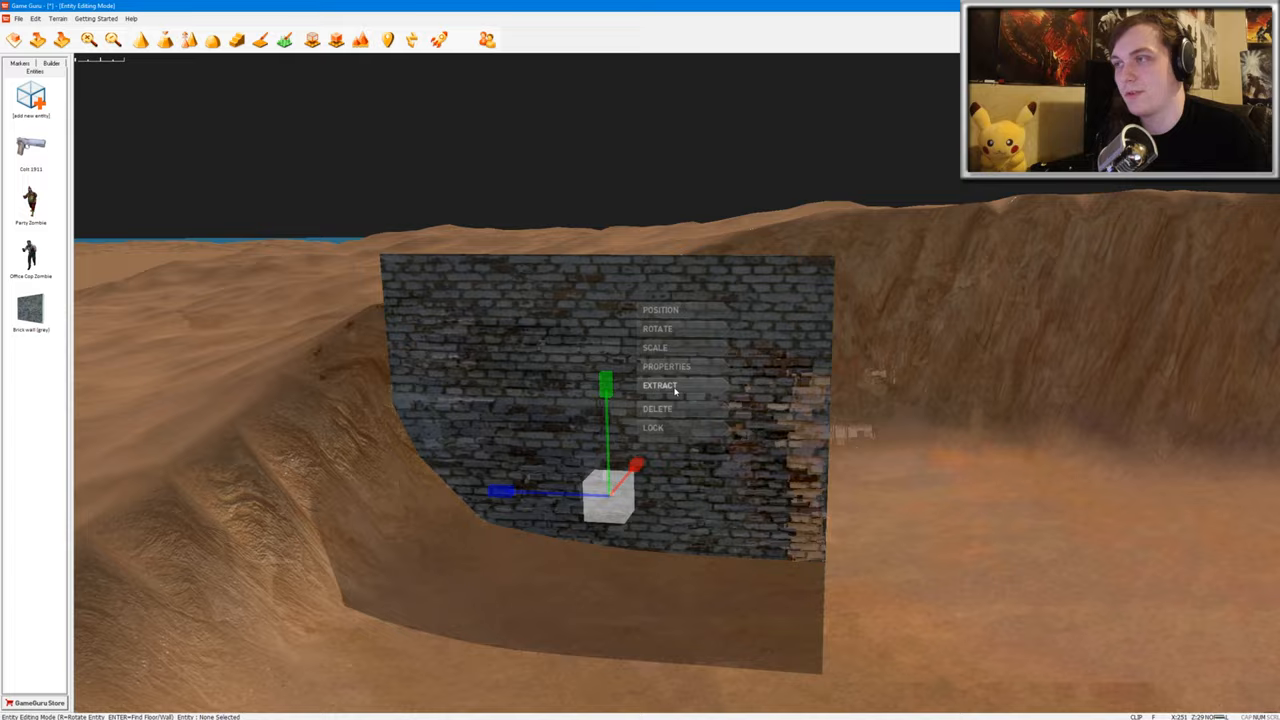
Extract a copy of the grey brick wall to enclose the crater, then show the Markers list
left_click(659, 385)
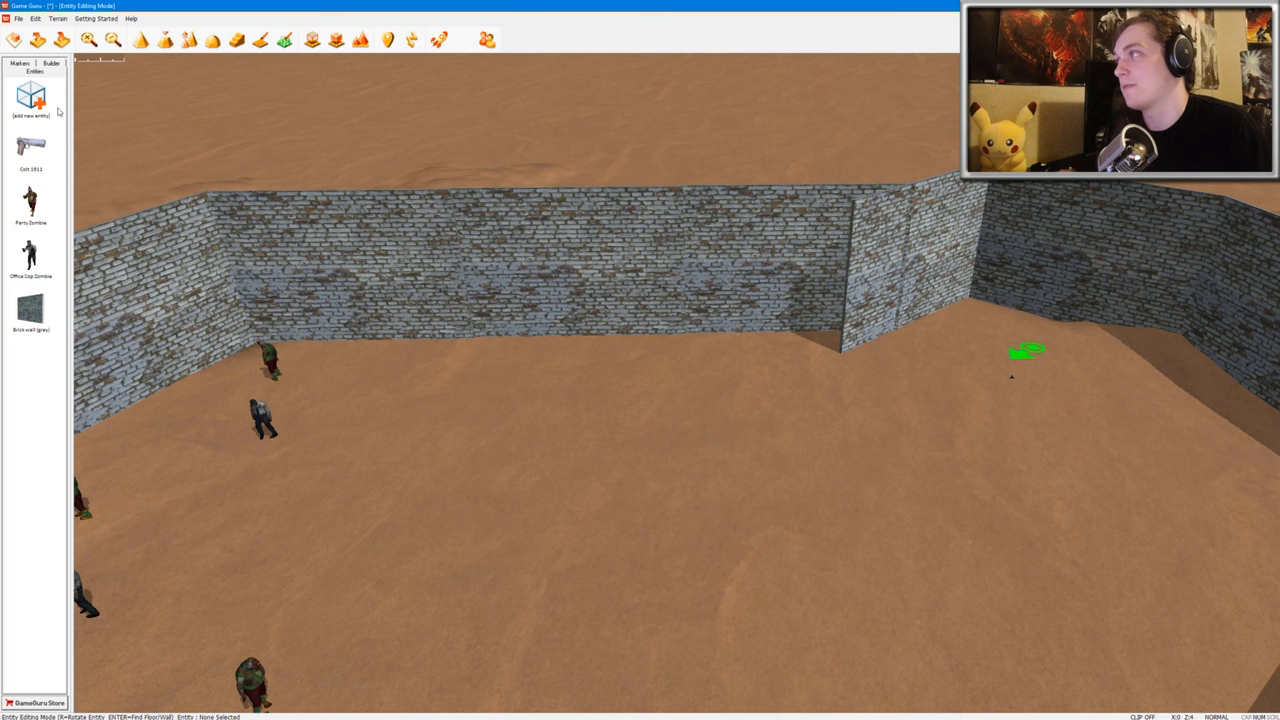
left_click(20, 63)
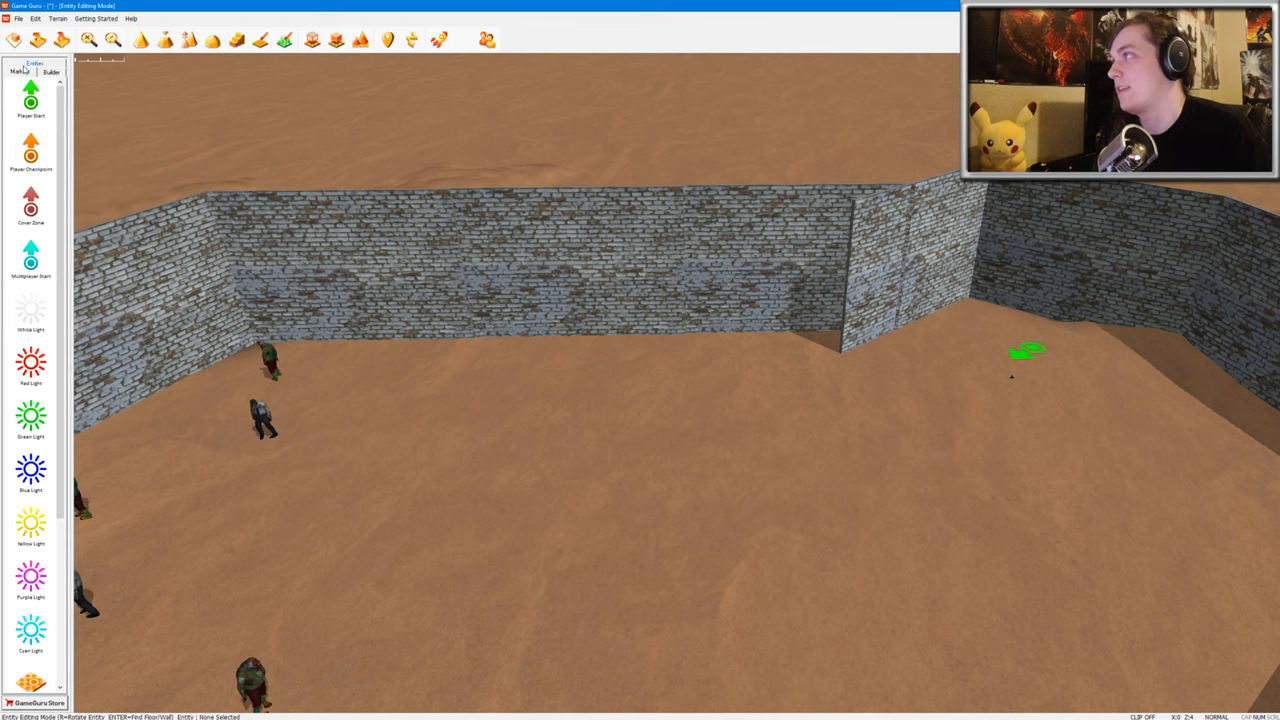
Place a Red Light marker inside the walled arena
scroll("down", 3)
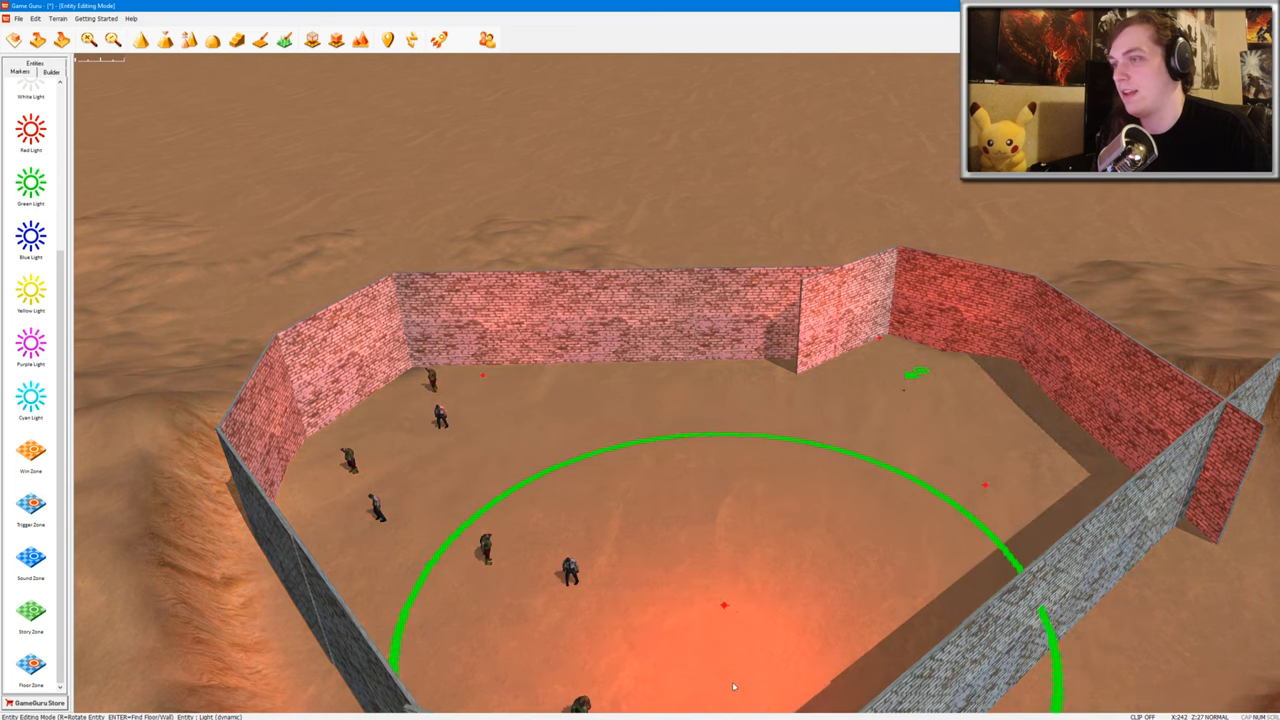
left_click(51, 64)
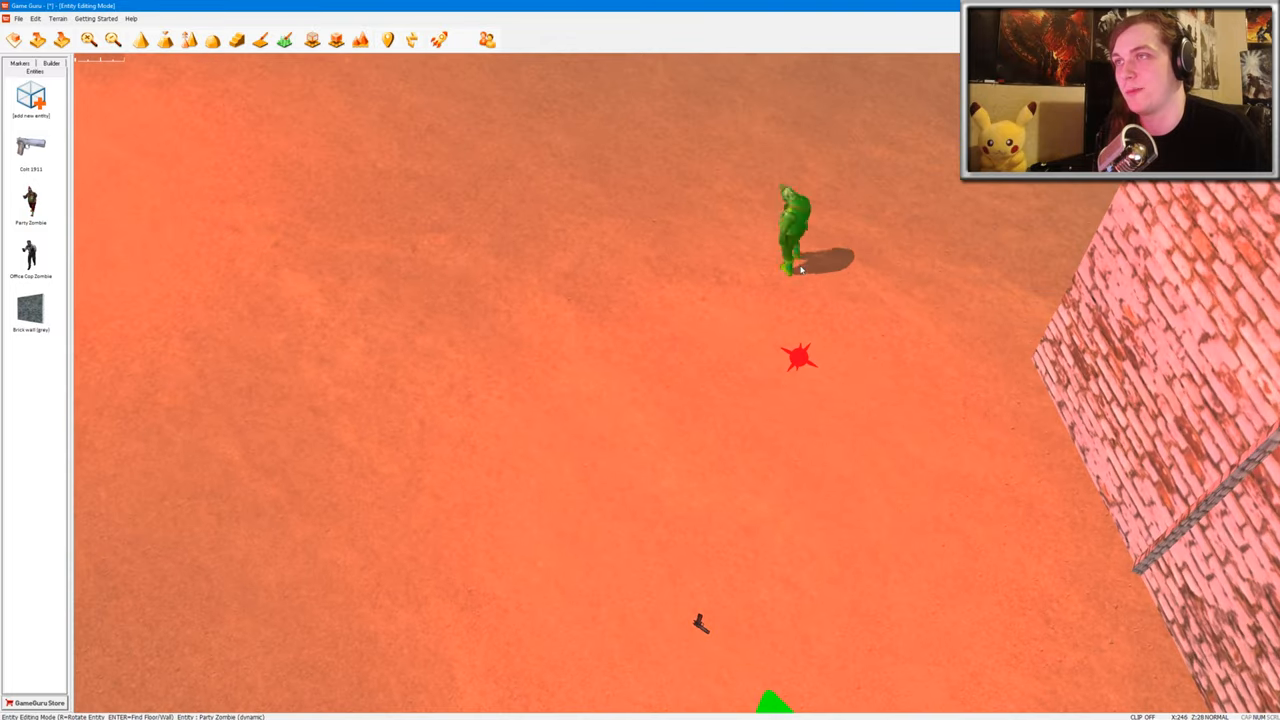
Drag the Party Zombie to a new spot near the light and set it down
left_click_drag(795, 230, 825, 210)
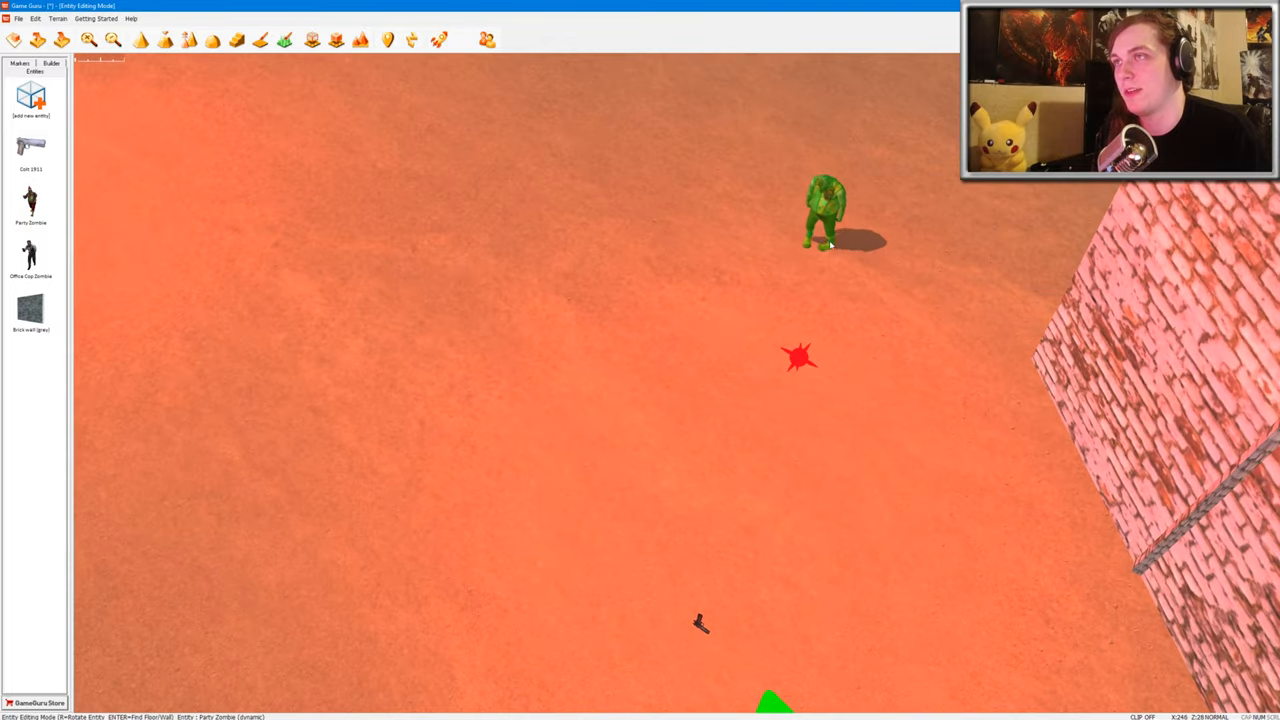
left_click(825, 210)
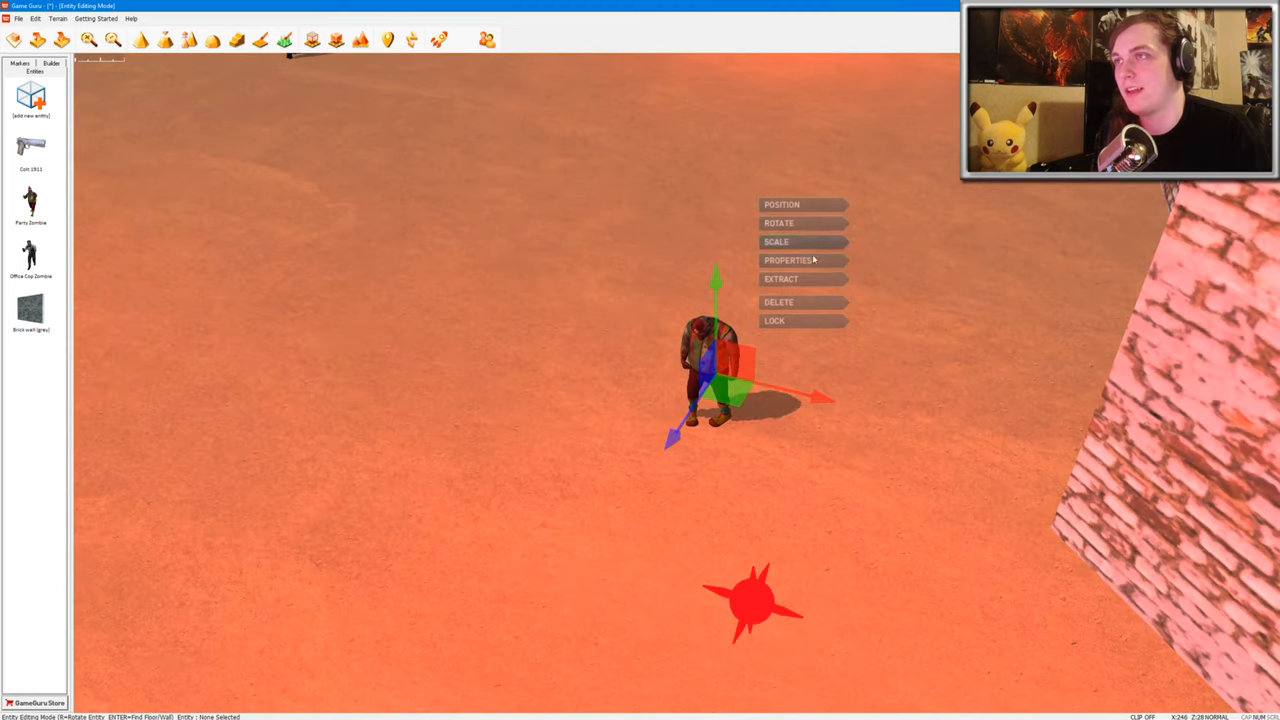
Change the Party Zombie's Spawn At Start property from its Properties panel and apply the change
left_click(789, 260)
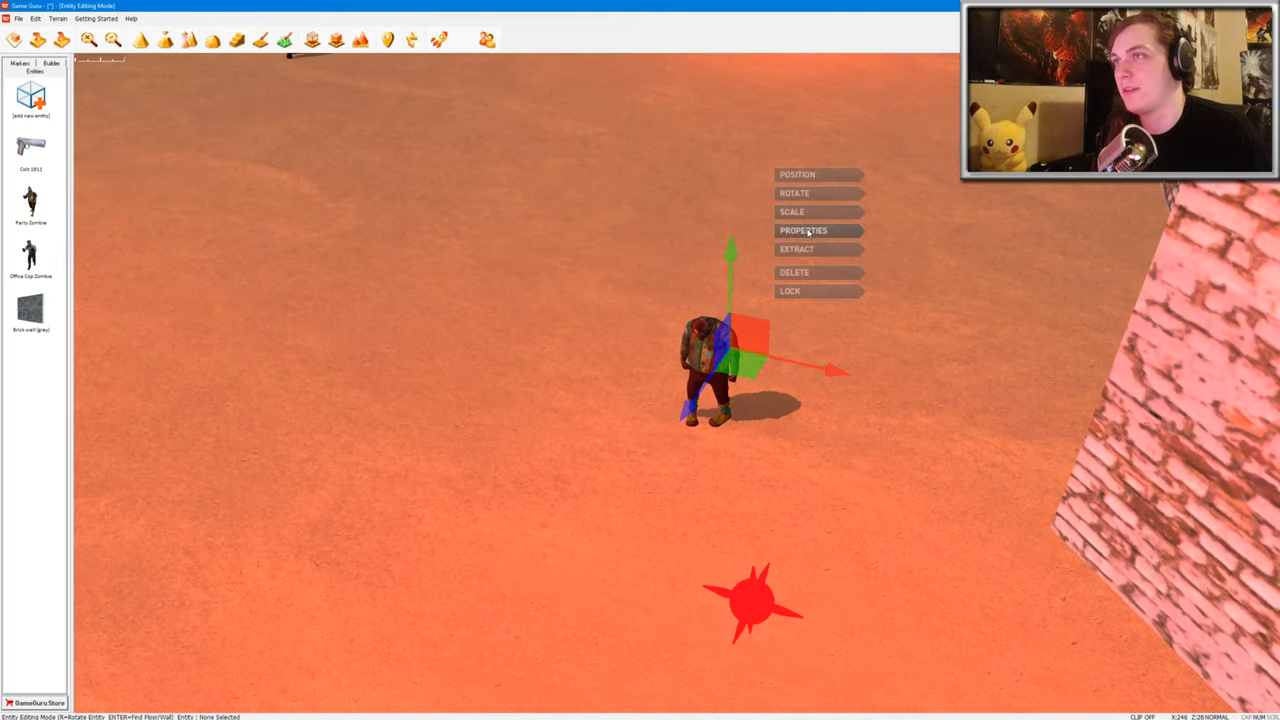
left_click(804, 230)
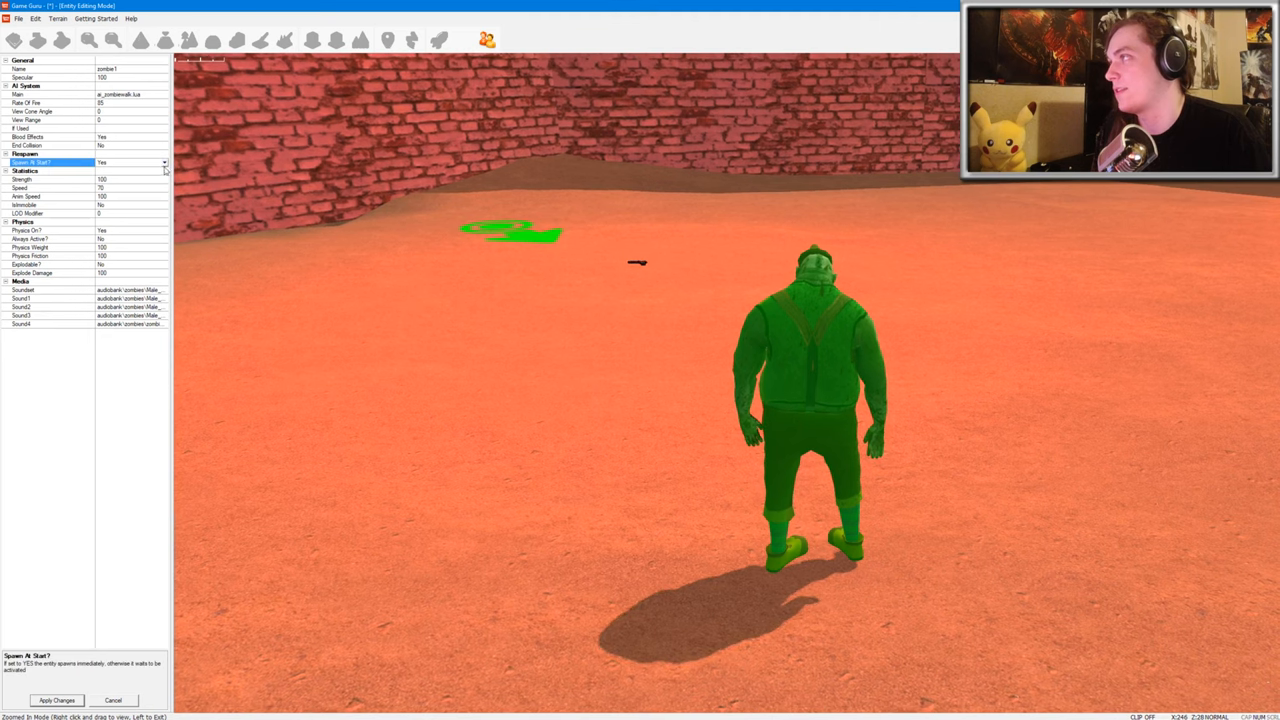
left_click(130, 162)
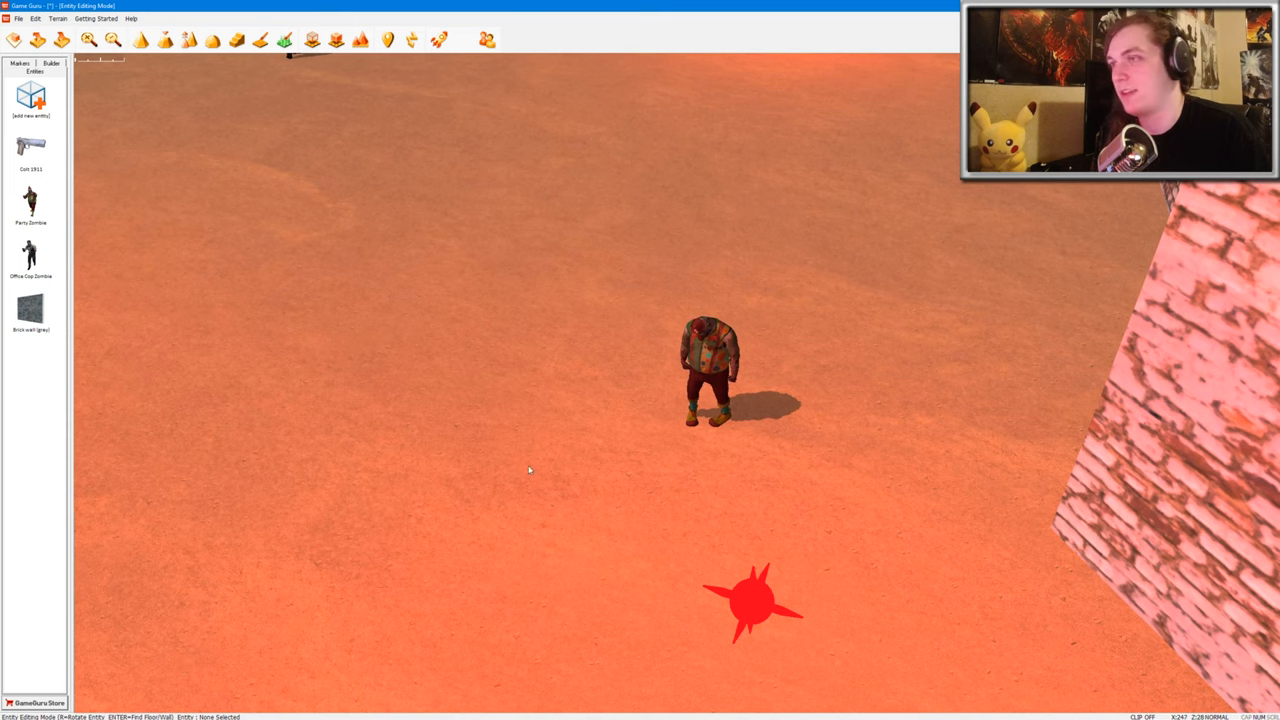
left_click(710, 370)
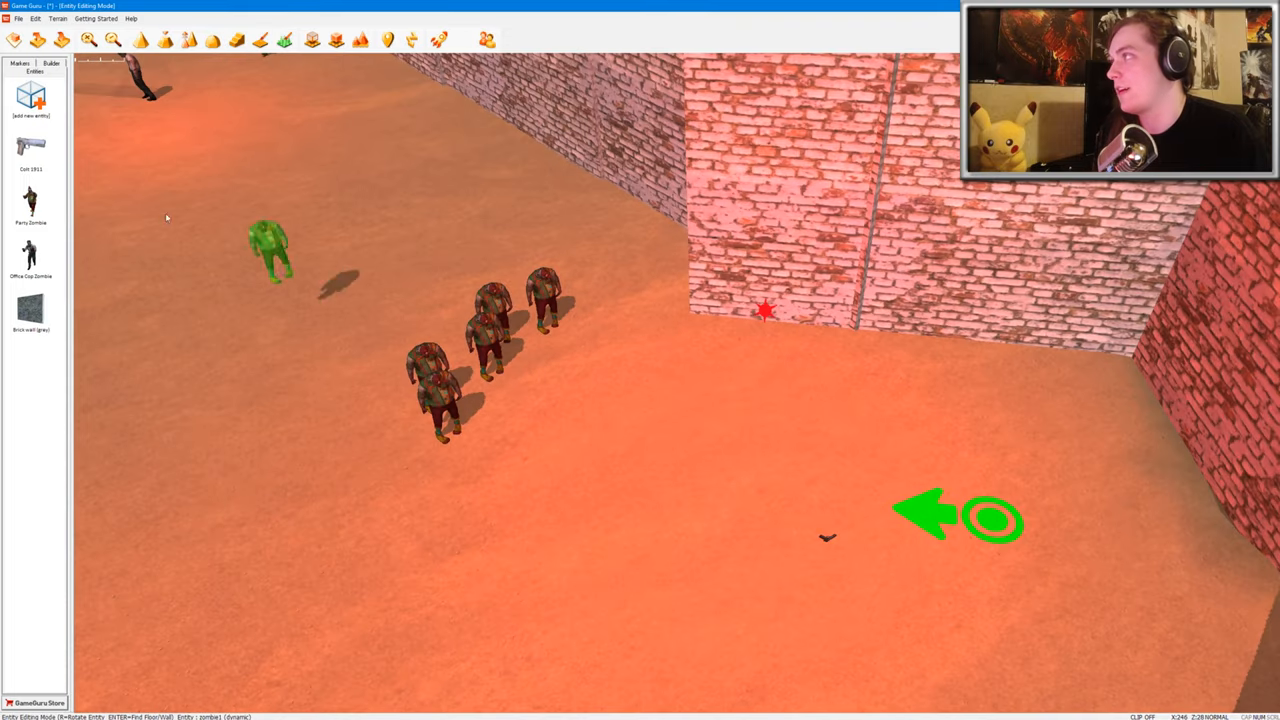
Place a Markers Trigger Zone beside the zombie group and set its If Used property
left_click(51, 71)
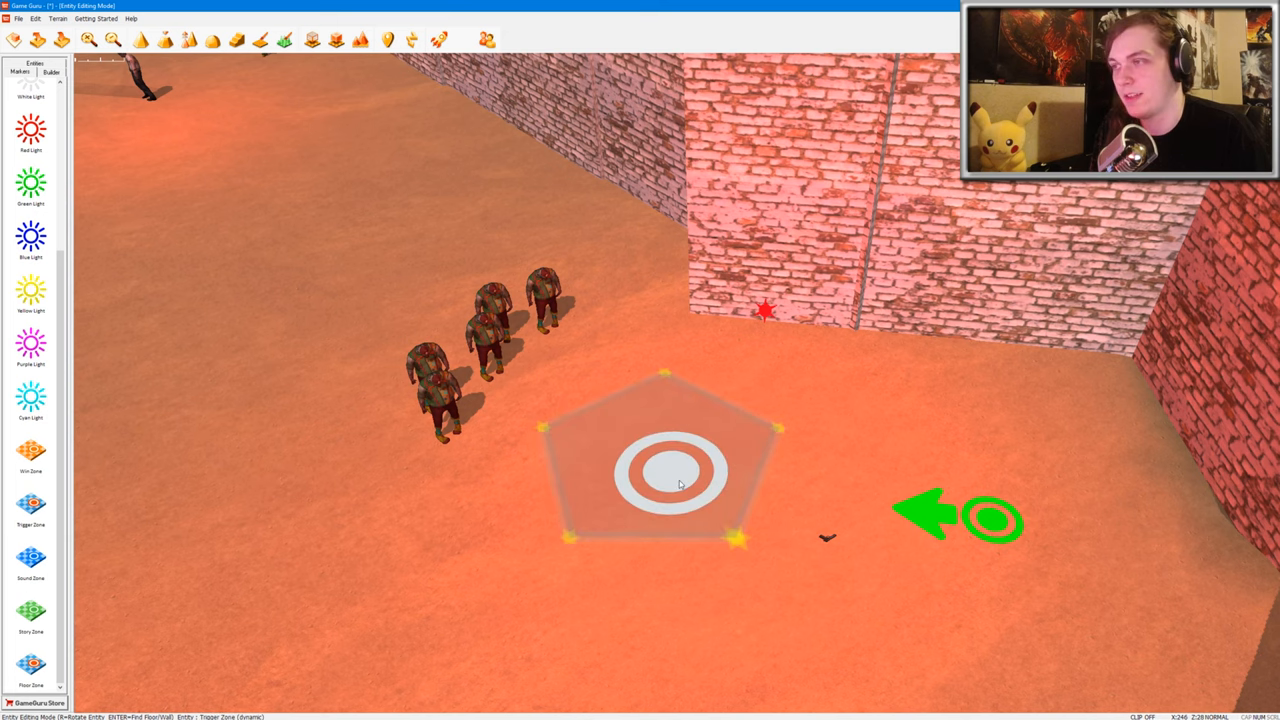
left_click_drag(670, 470, 820, 530)
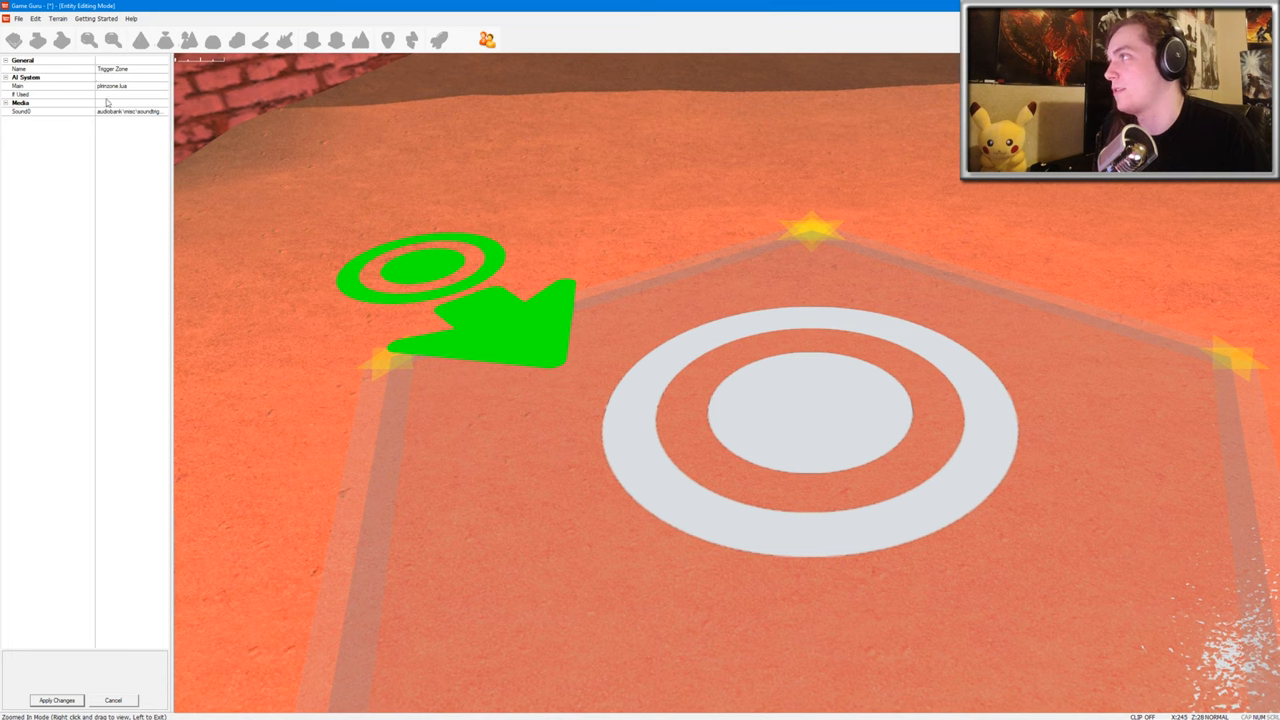
left_click(130, 94)
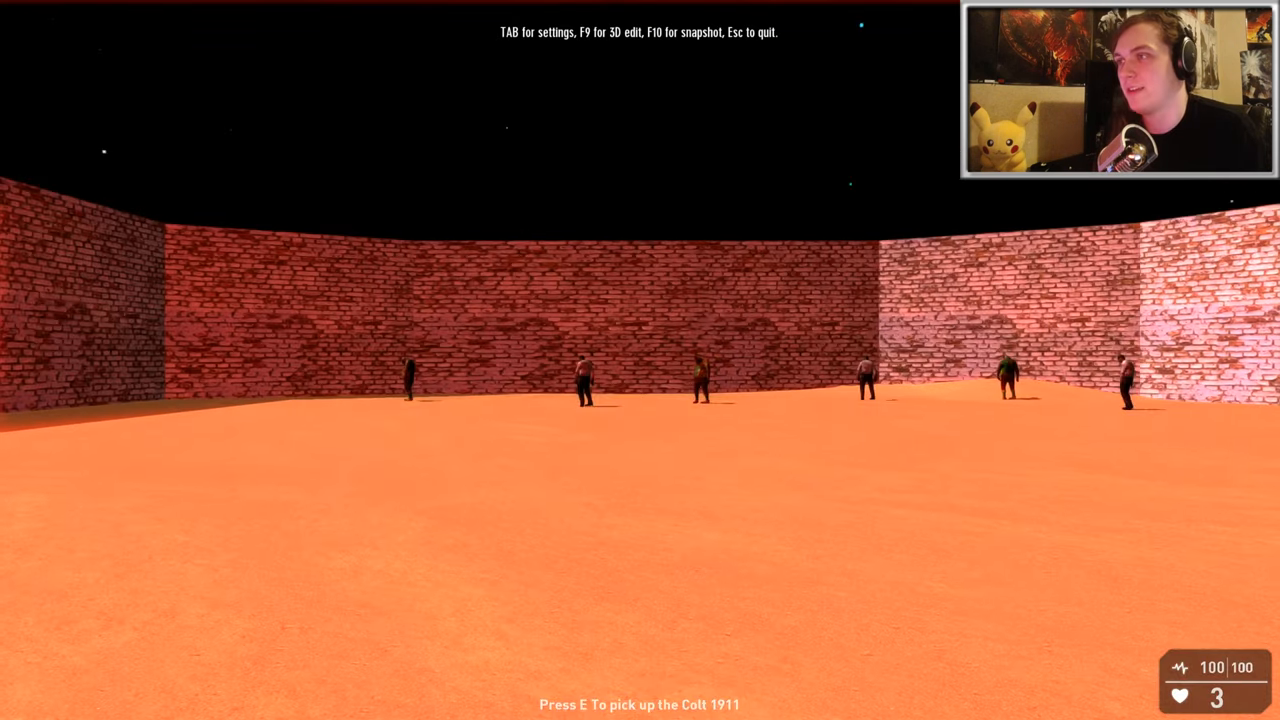
Pick up the Colt 1911 in test mode and shoot the approaching clown zombies
key("e")
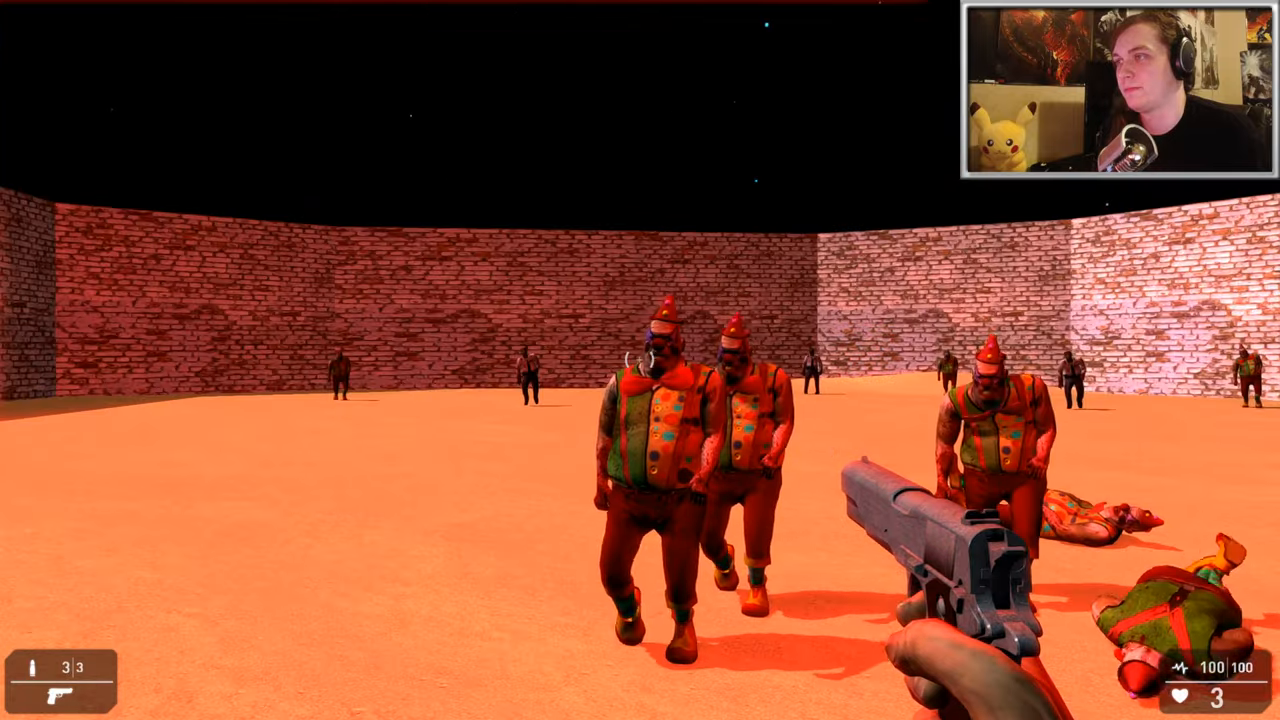
left_click(640, 400)
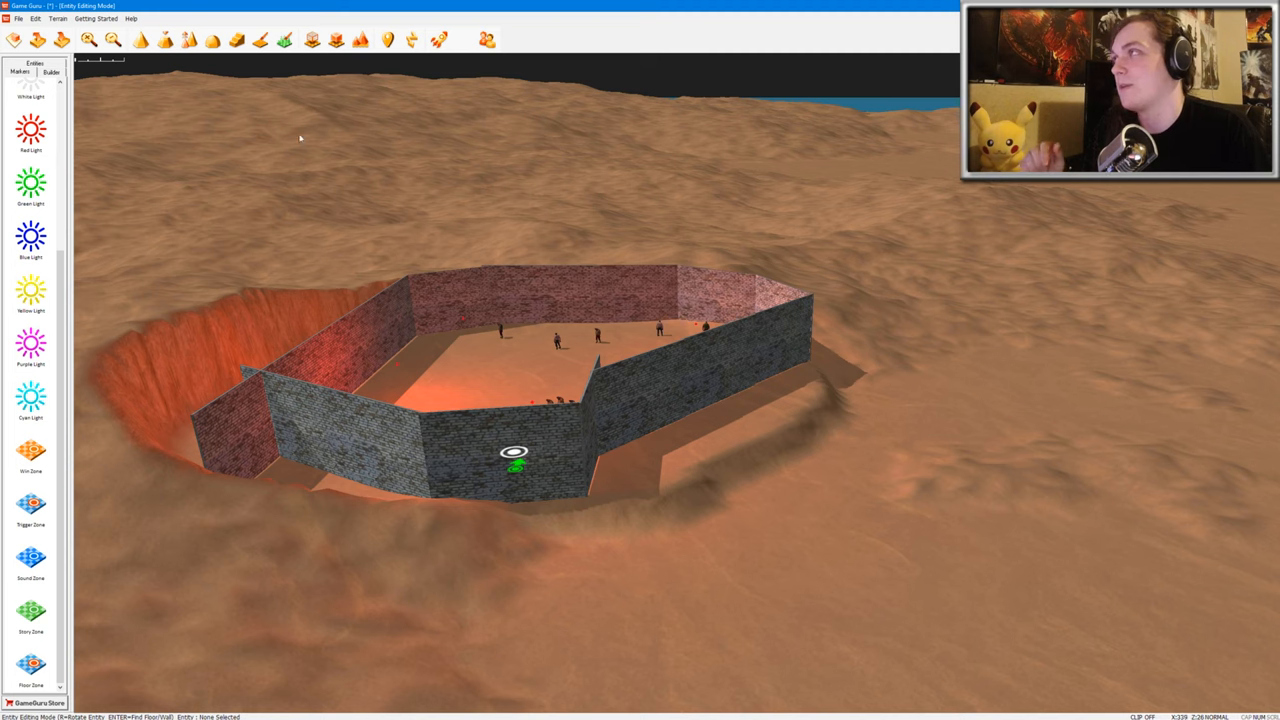
Save the crater arena level as 'partyzombiesinspace' in the mapbank folder
left_click(18, 18)
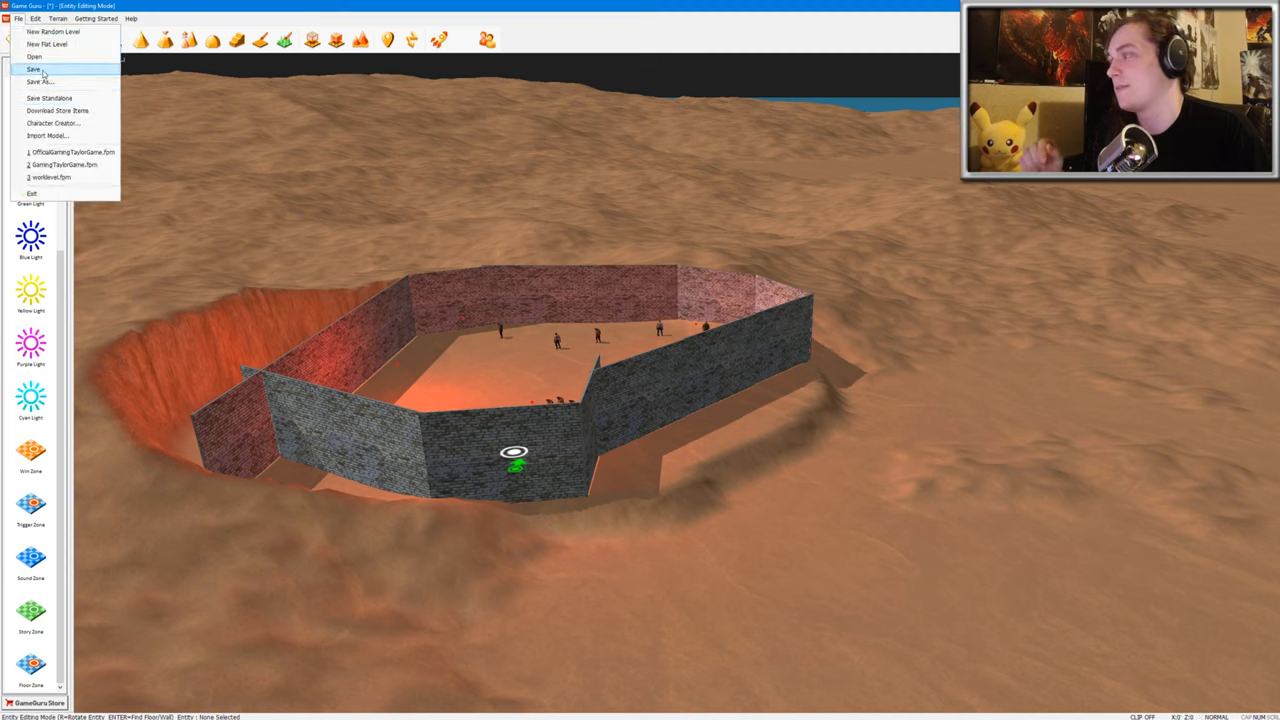
left_click(39, 81)
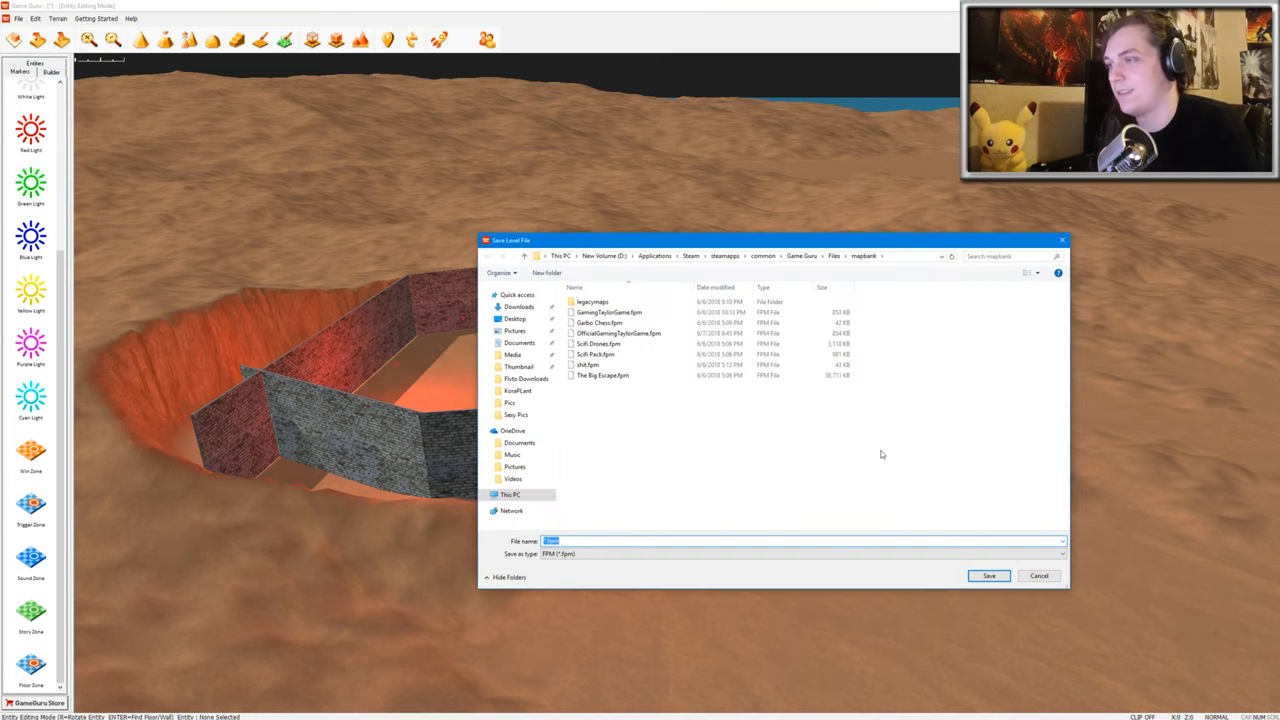
type("partyzombiesin")
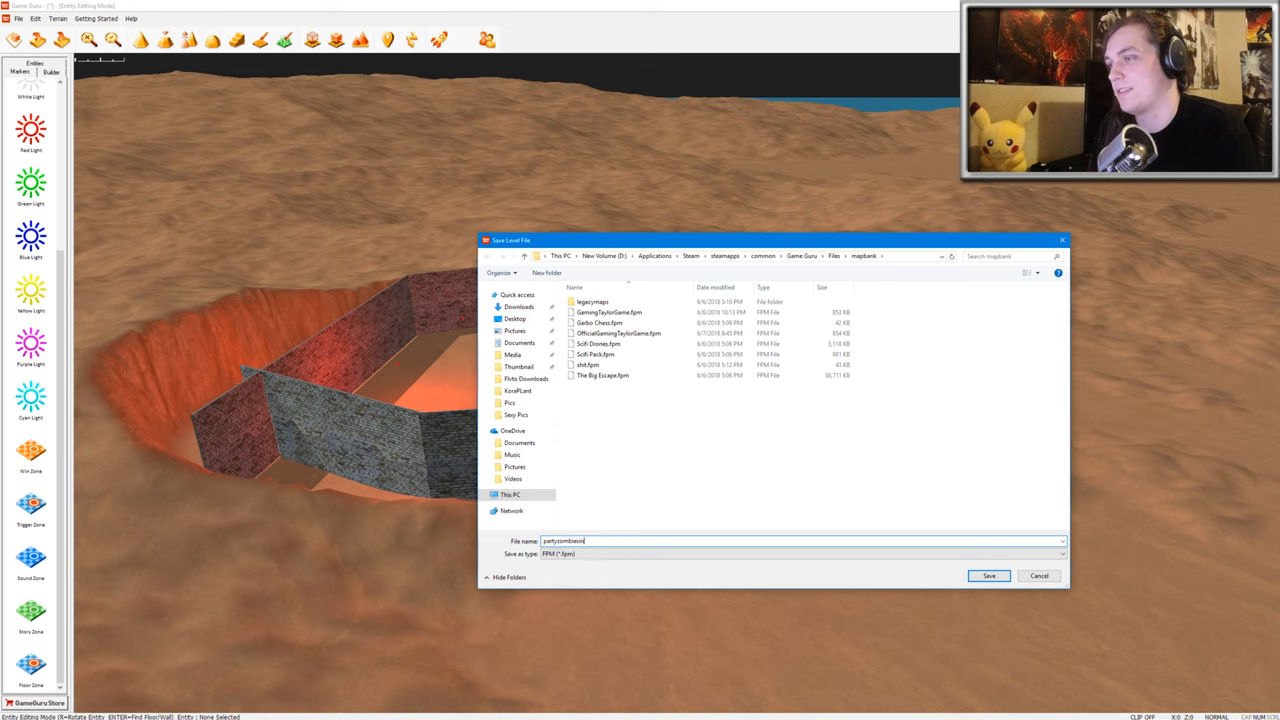
left_click(988, 575)
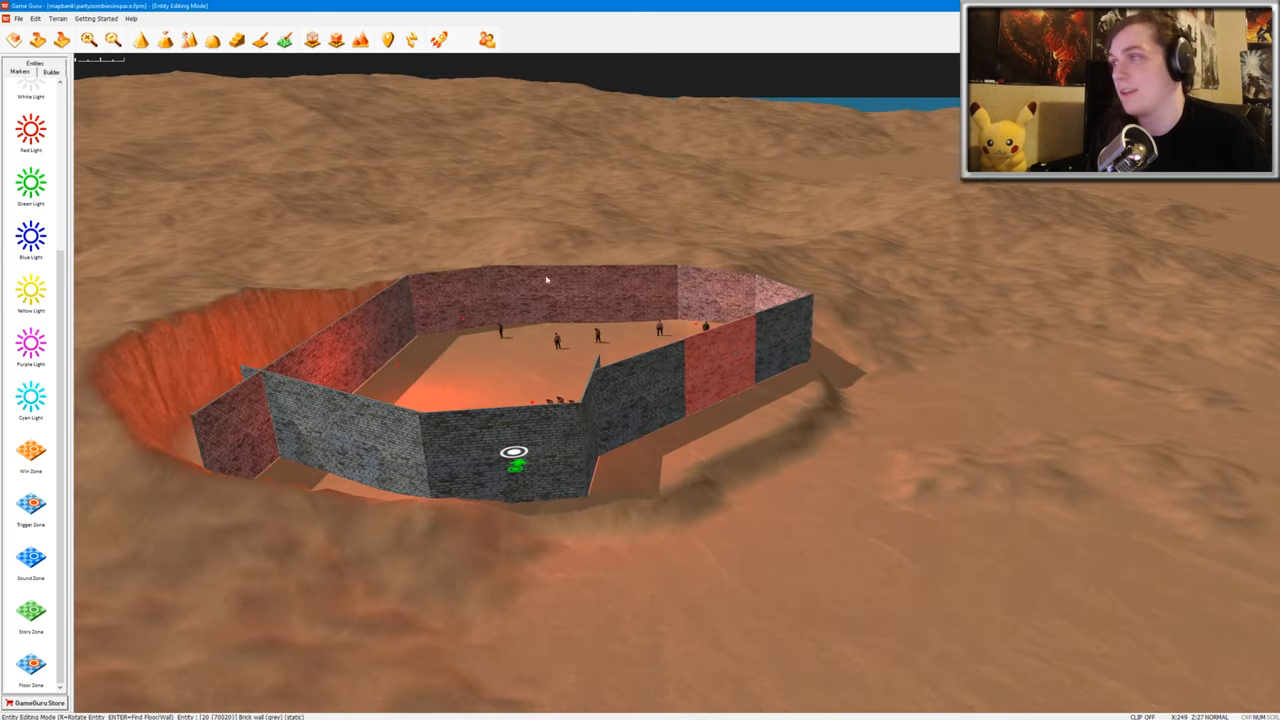
left_click(17, 18)
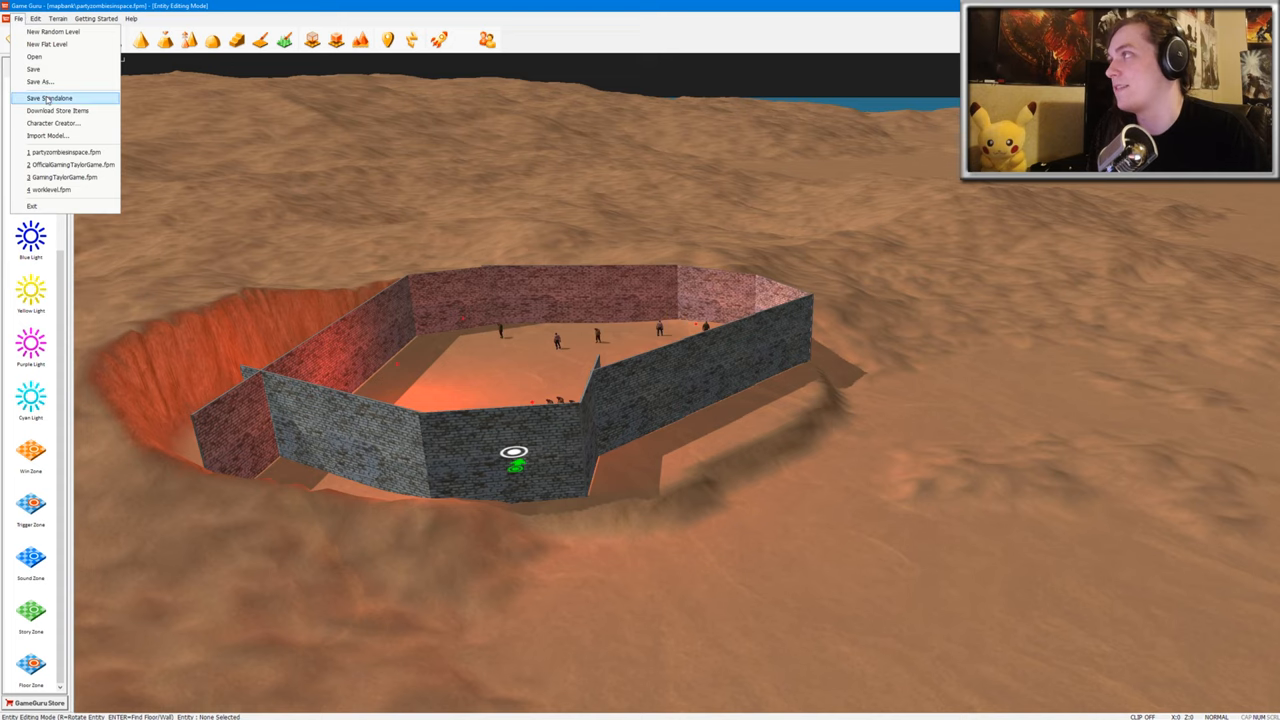
Export the level via Save Standalone and acknowledge the 'Standalone Saved' message
left_click(50, 97)
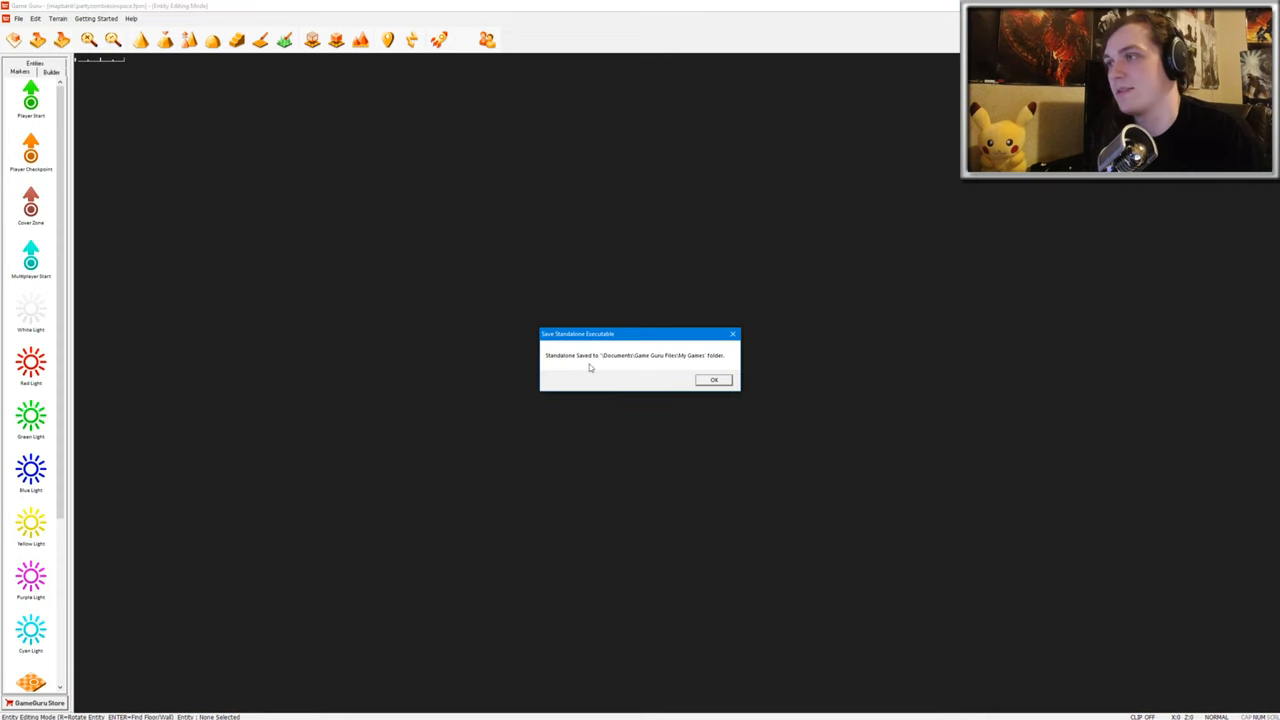
left_click(714, 379)
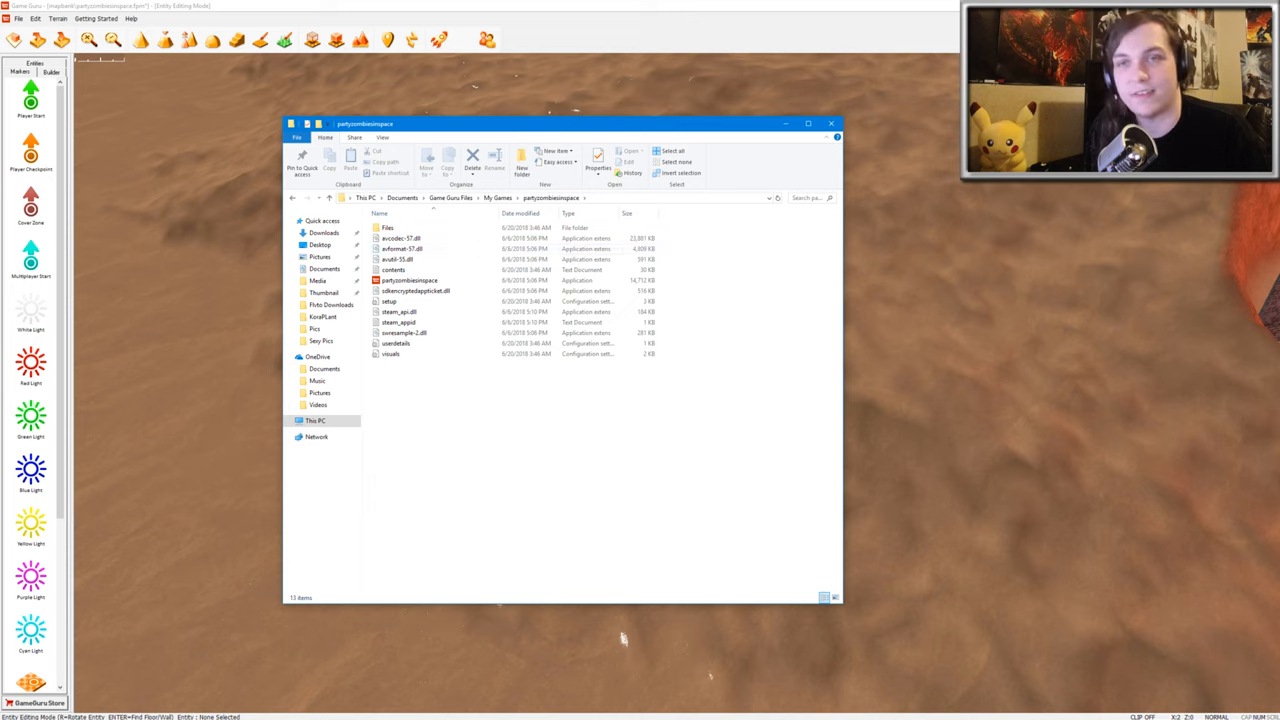
Launch the exported partyzombiesinspace application from its output folder
left_click(410, 280)
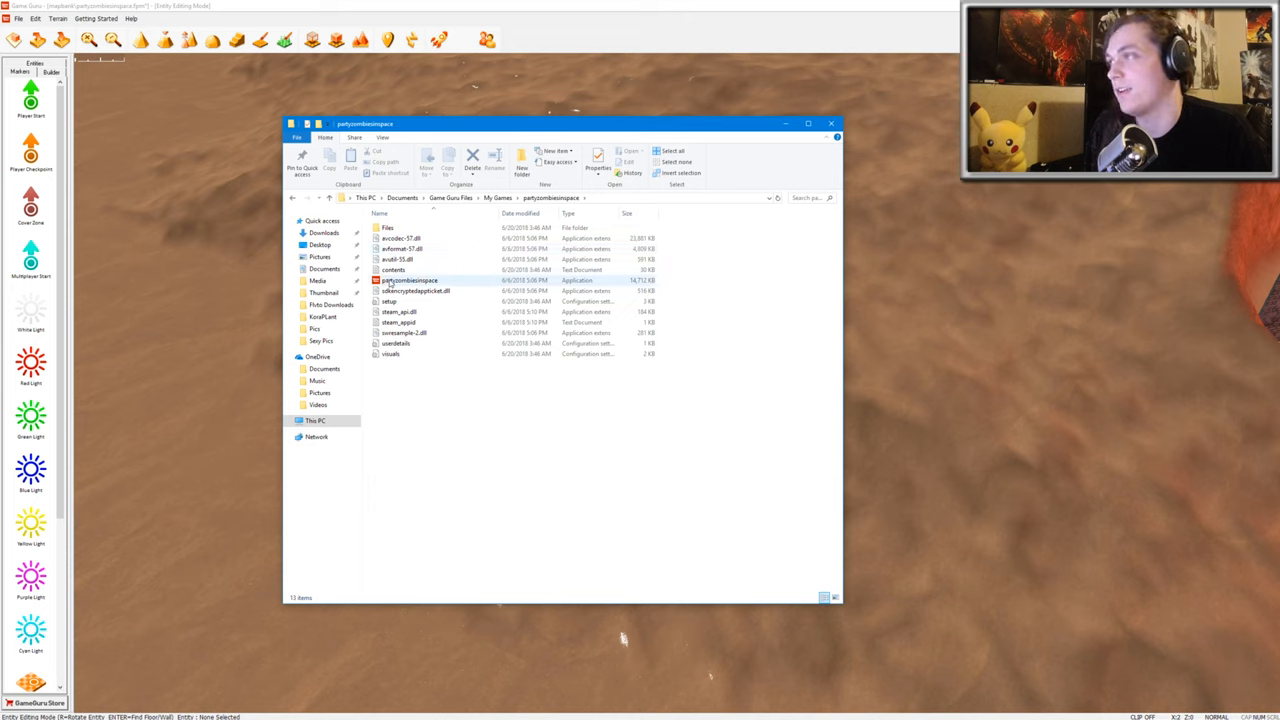
left_click(410, 280)
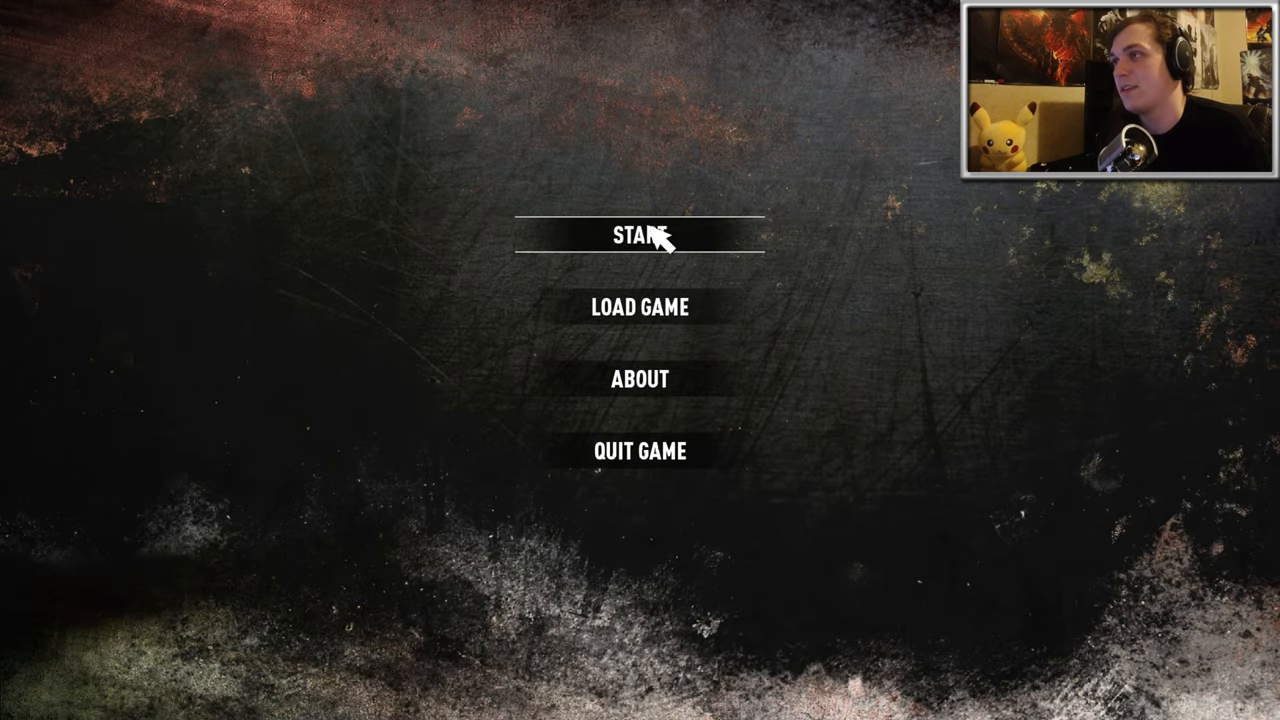
Start the standalone level from its main menu, shoot the zombies, then leave with Escape
left_click(639, 235)
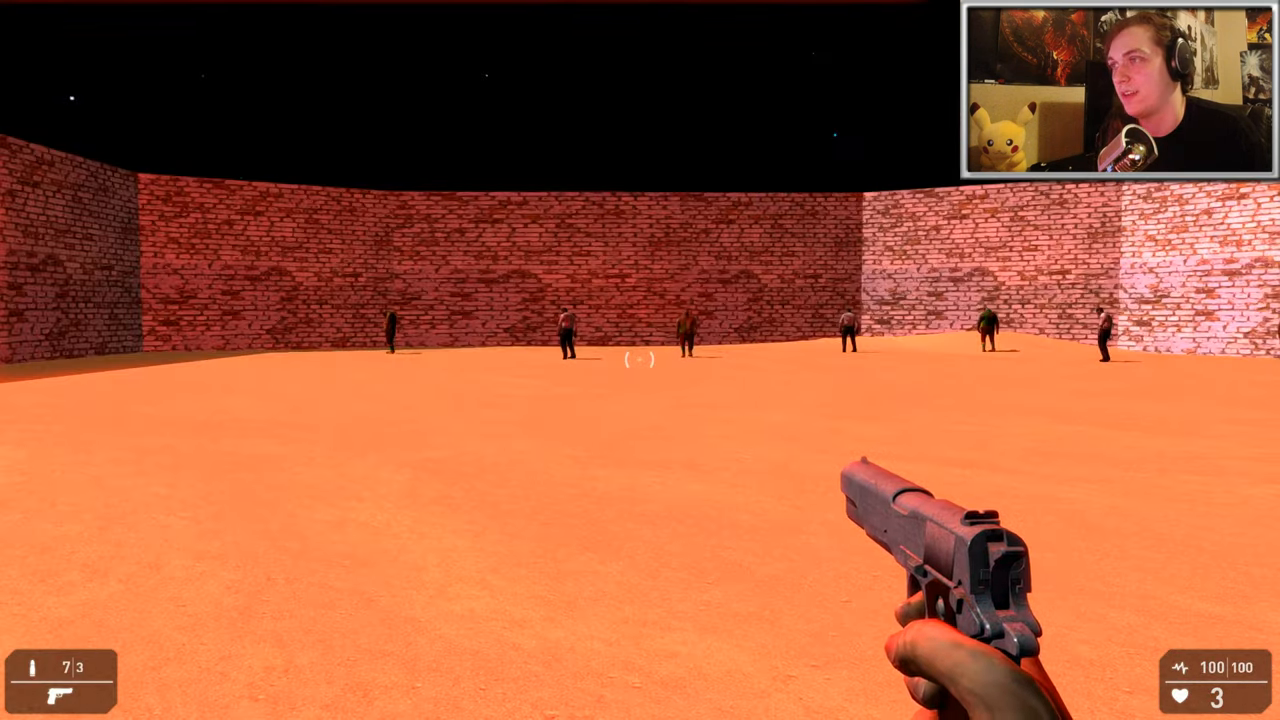
left_click(640, 360)
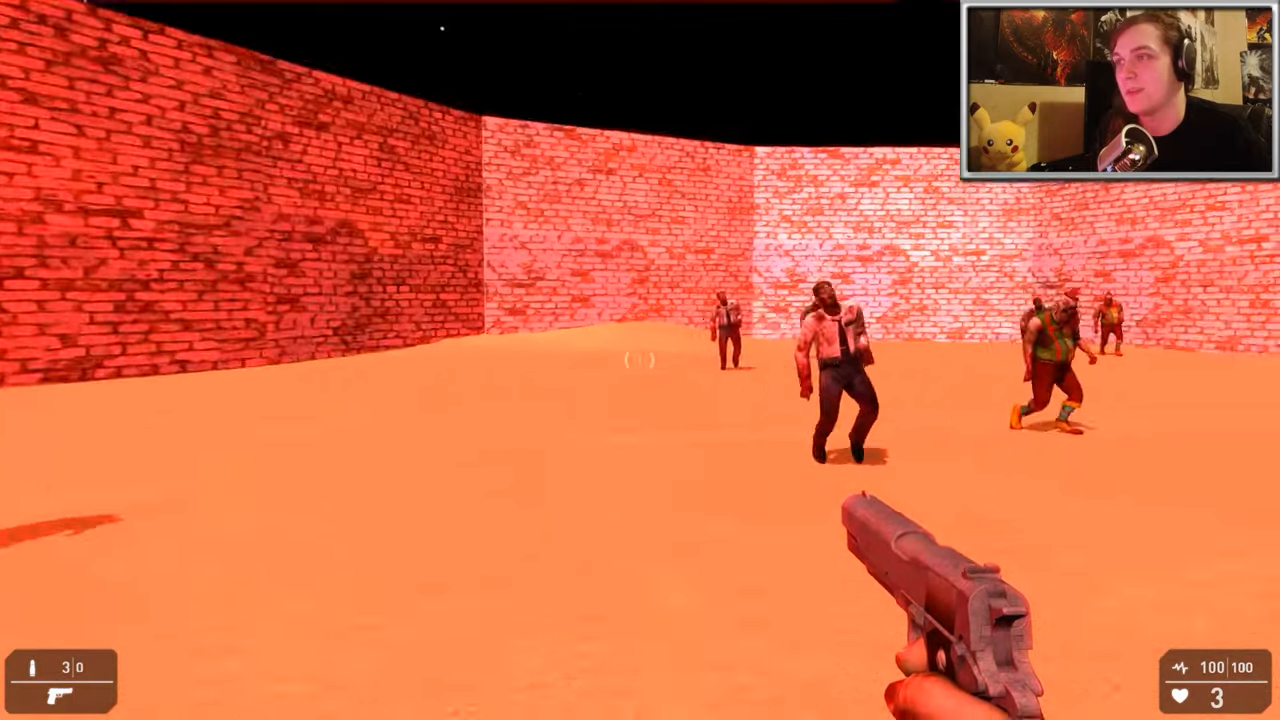
key("Escape")
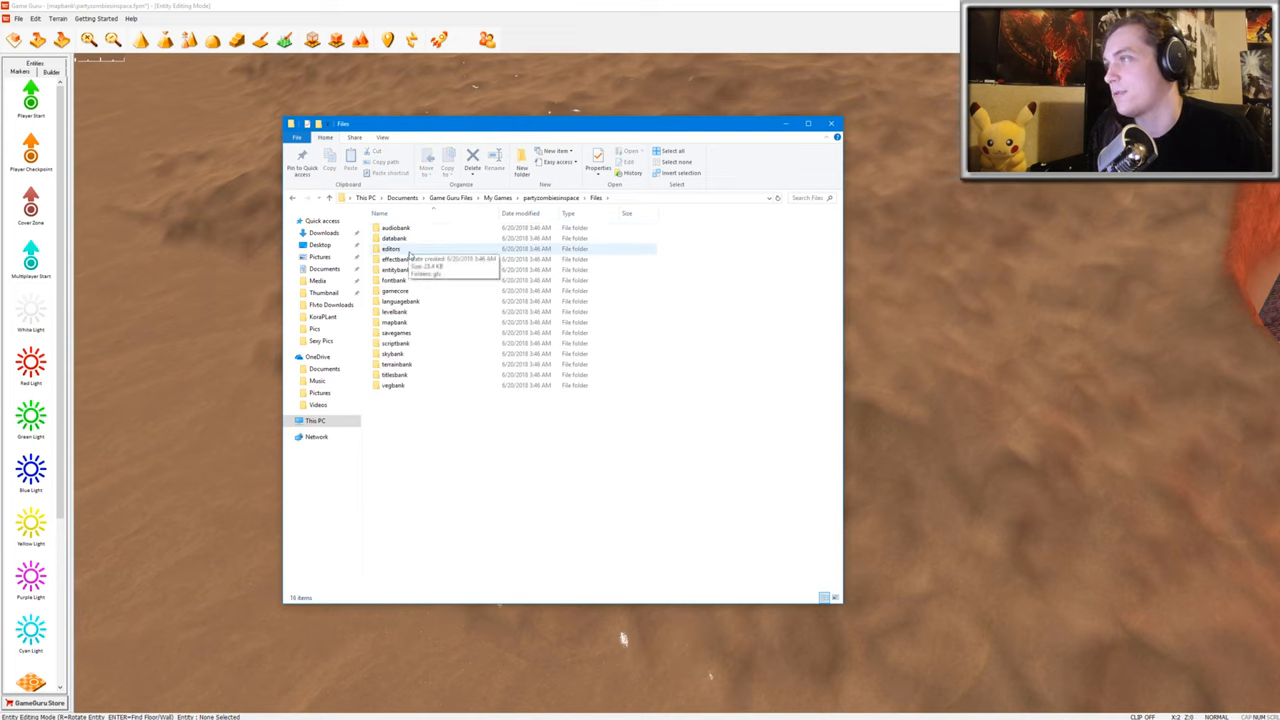
mouse_move(397, 301)
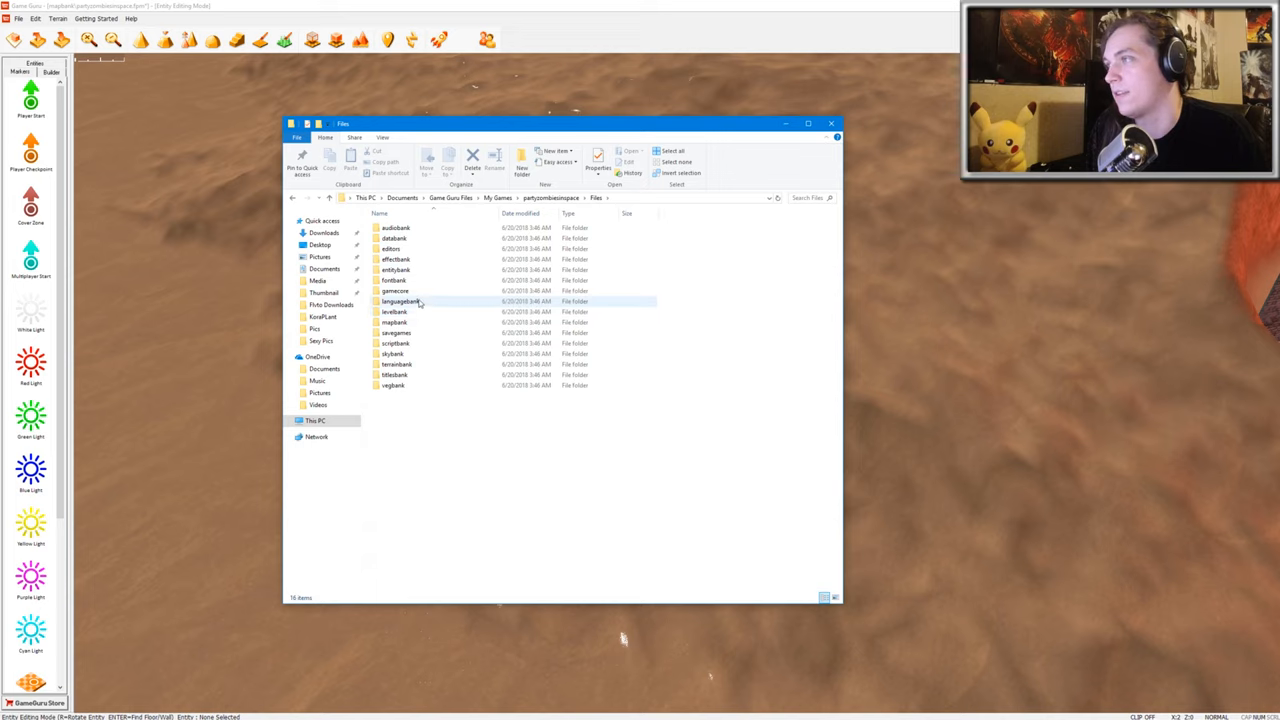
Delete the 12 watermark images from languagebank > english > artwork > watermark
double_click(400, 301)
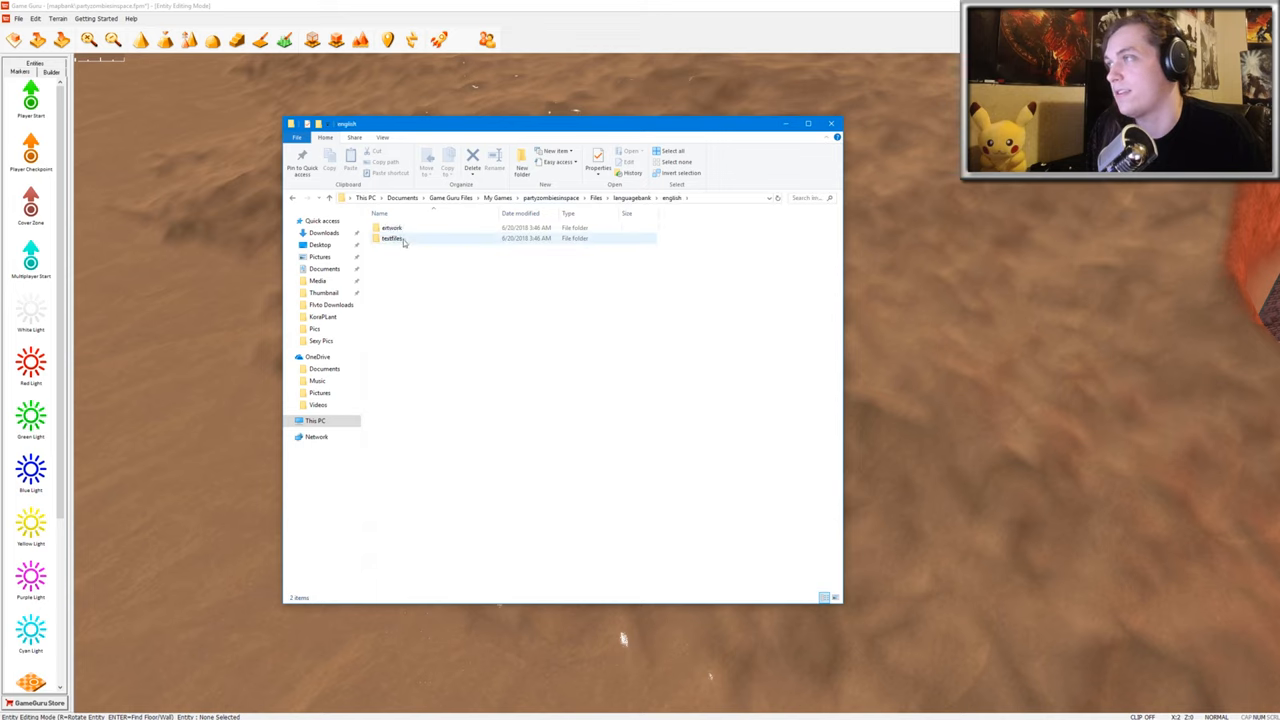
double_click(391, 227)
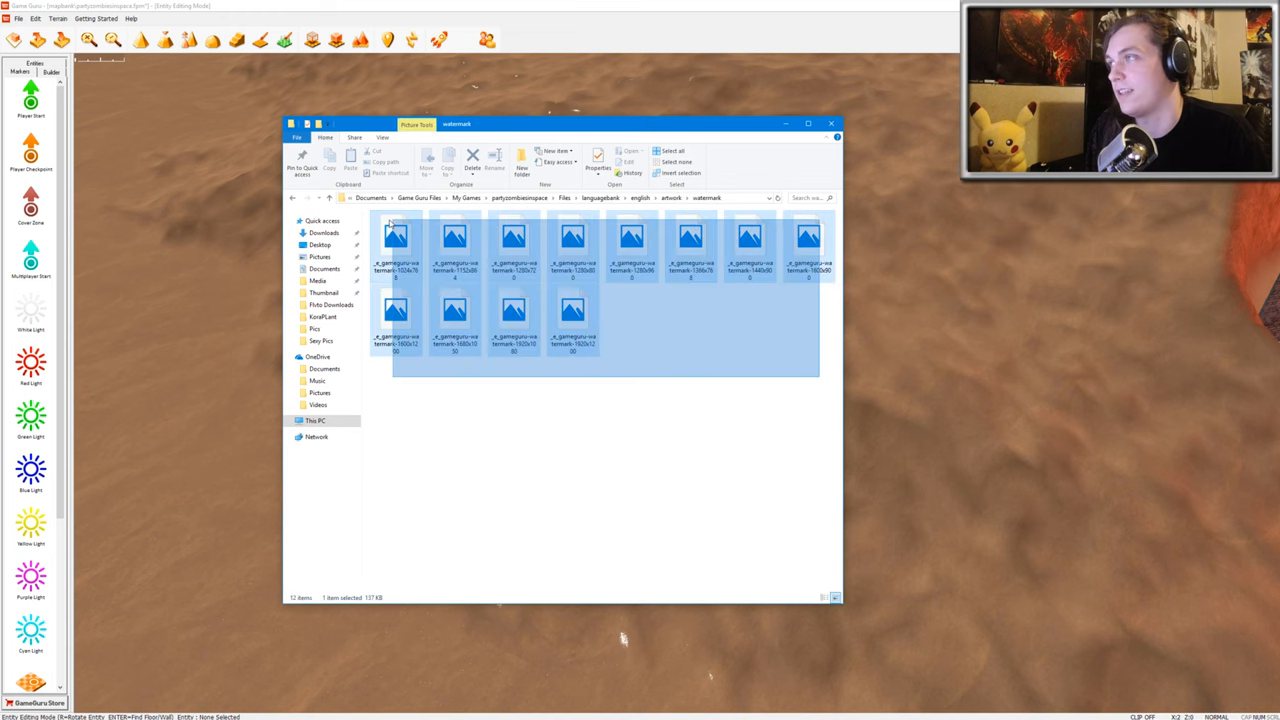
left_click(472, 158)
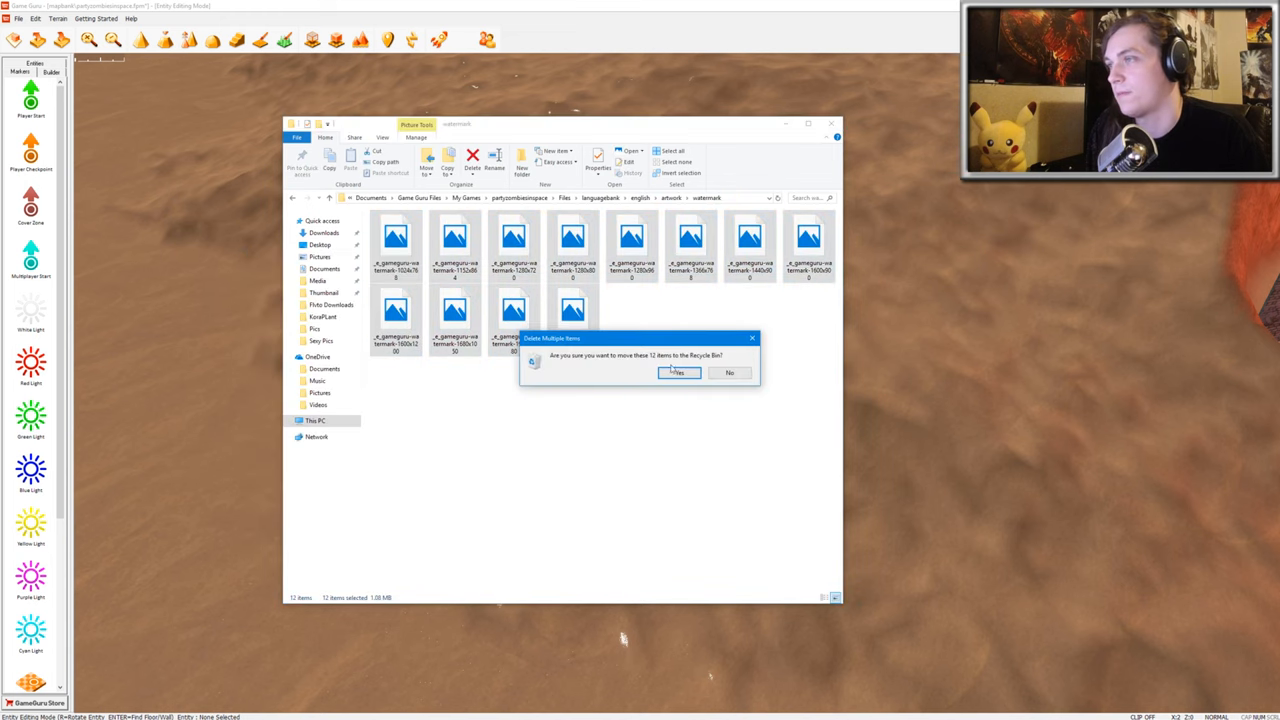
left_click(678, 372)
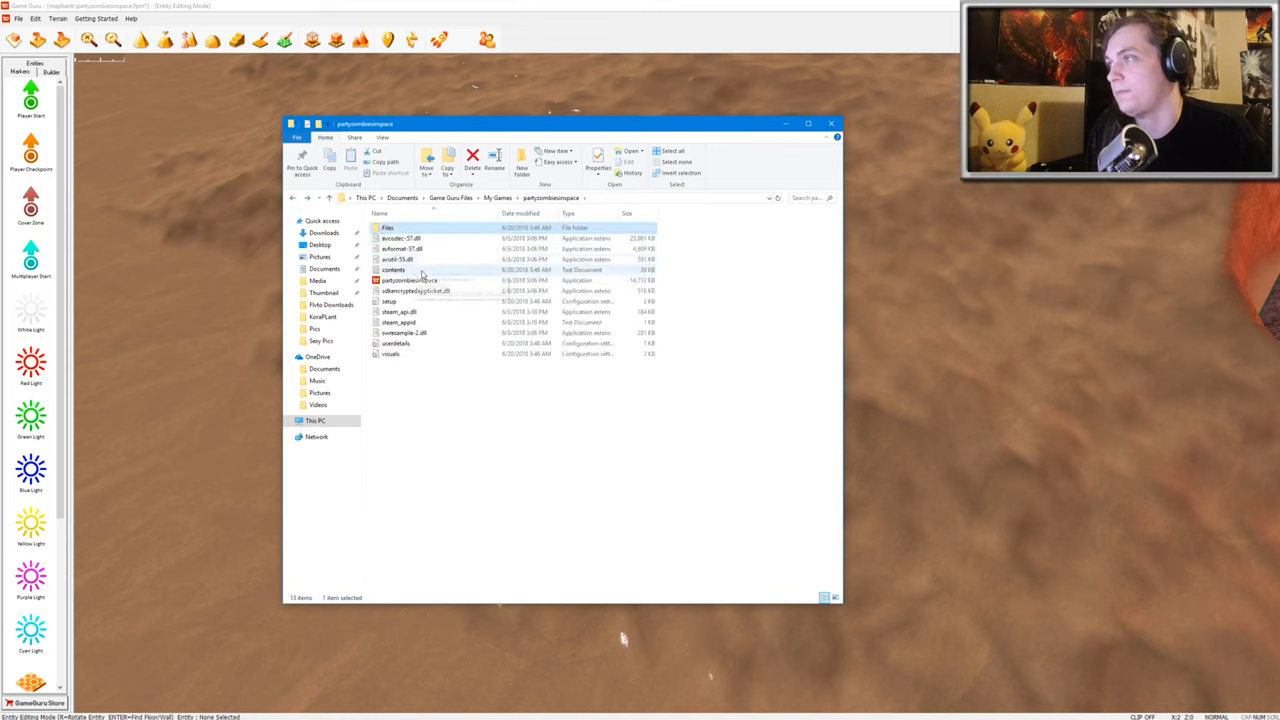
Relaunch the partyzombiesinspace application from the export folder
left_click(408, 280)
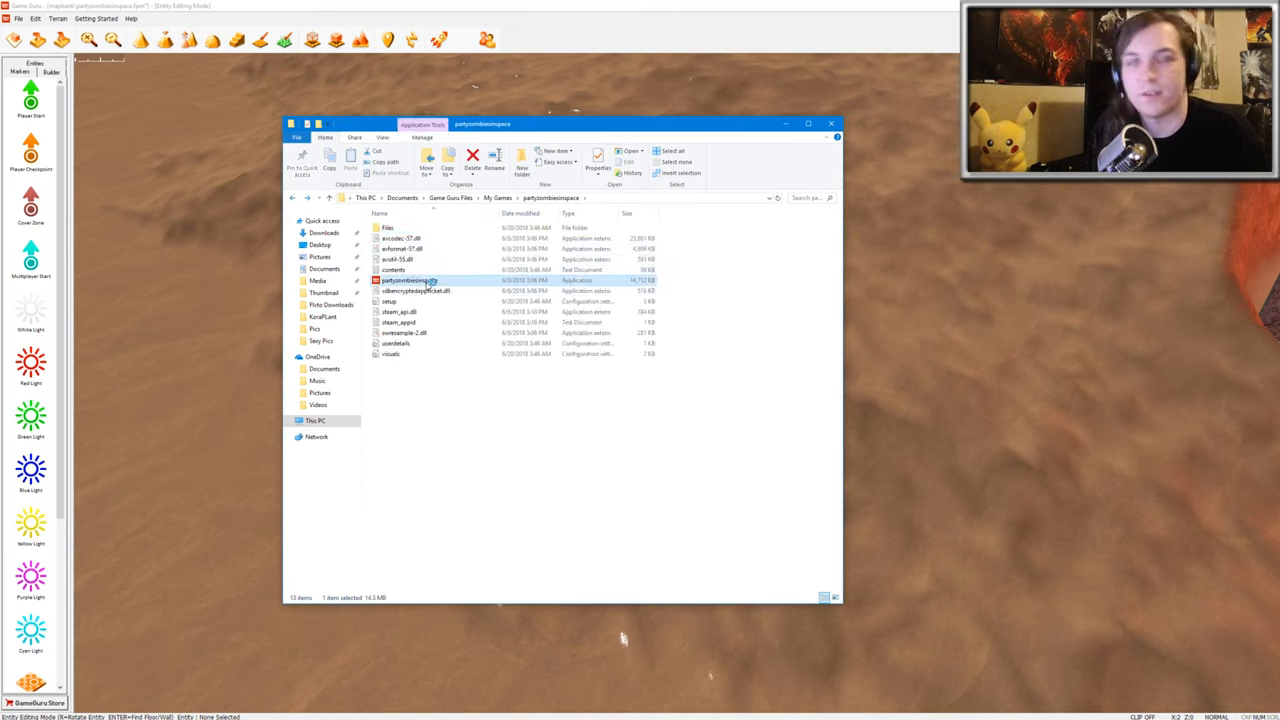
mouse_move(410, 281)
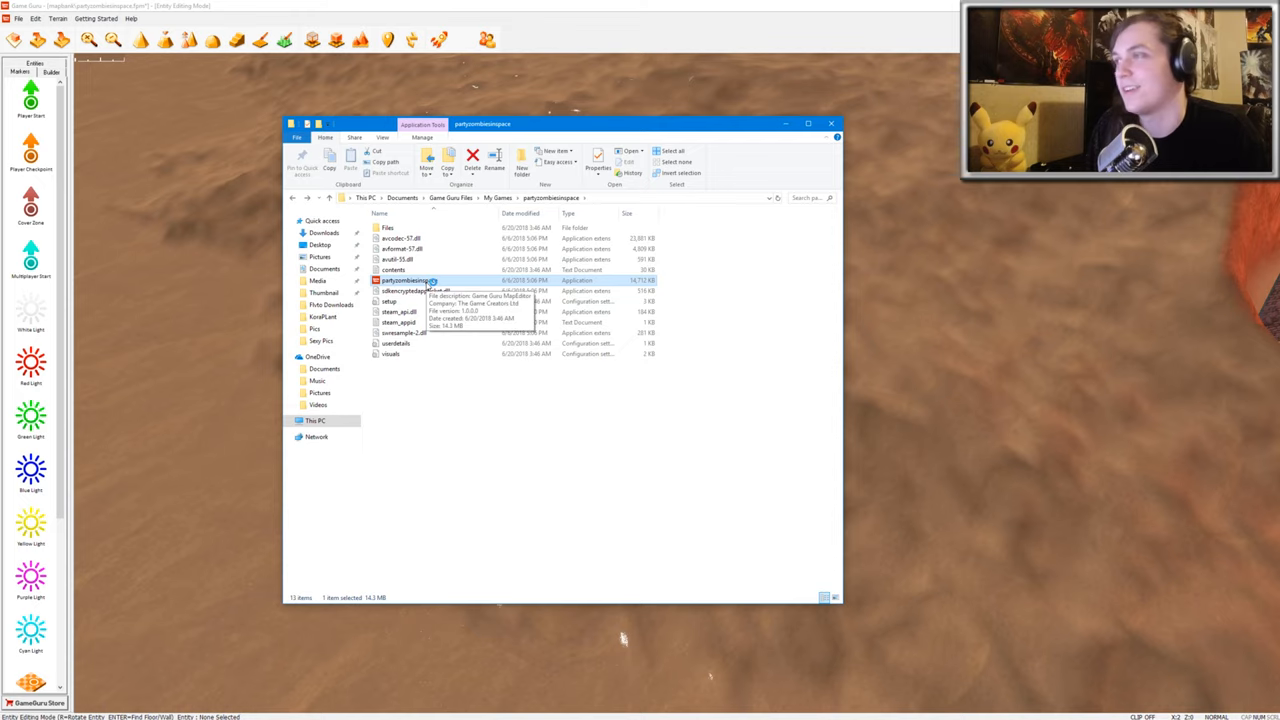
double_click(405, 280)
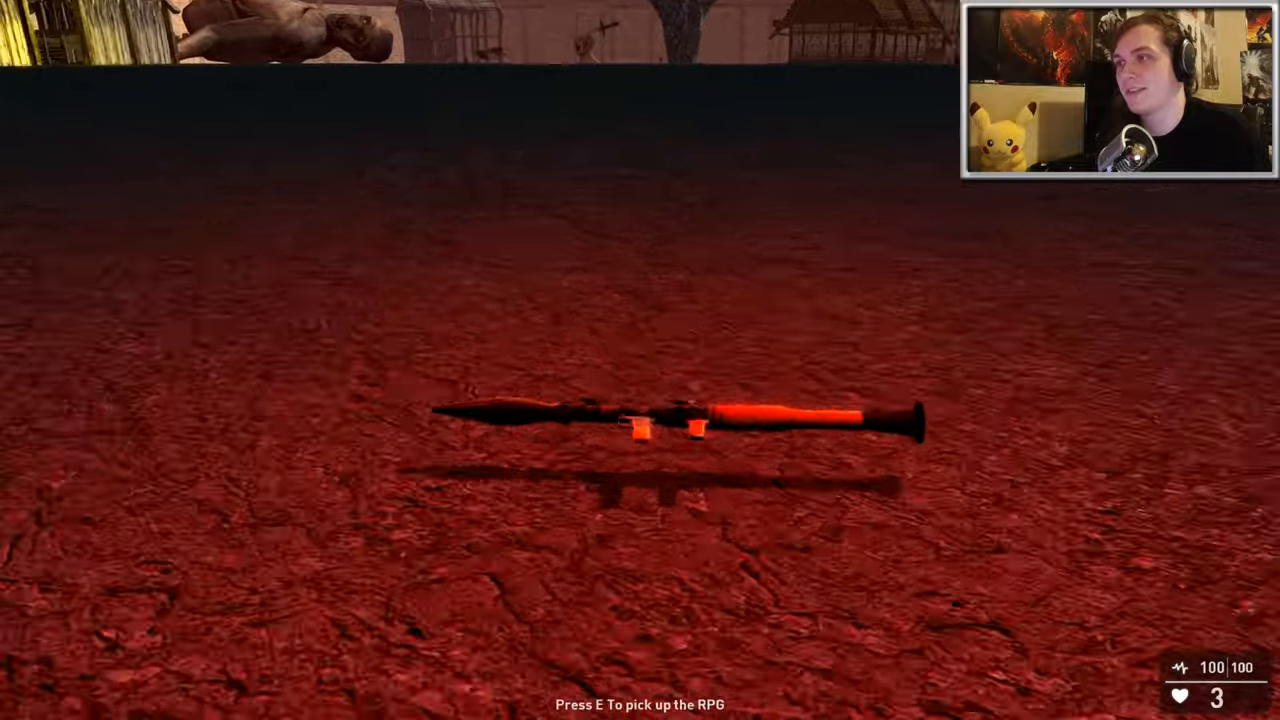
Pick up the RPG and fire it into the zombie crowd
key("e")
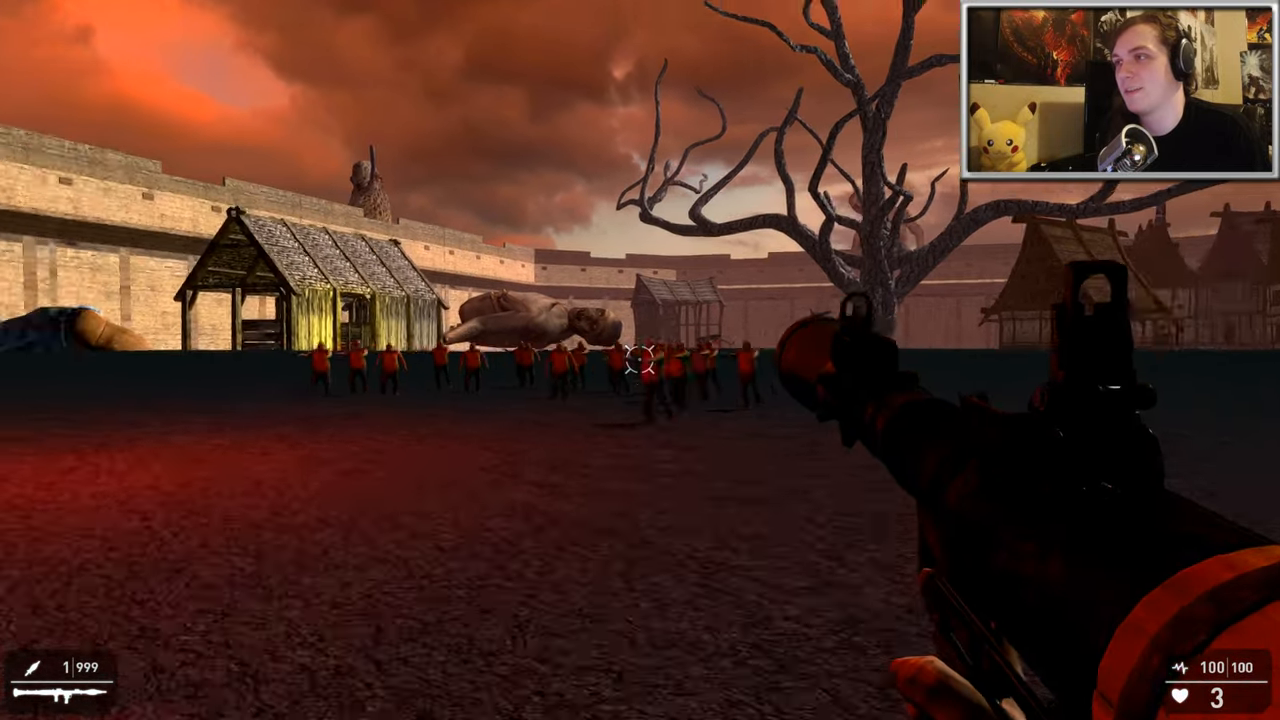
left_click(640, 360)
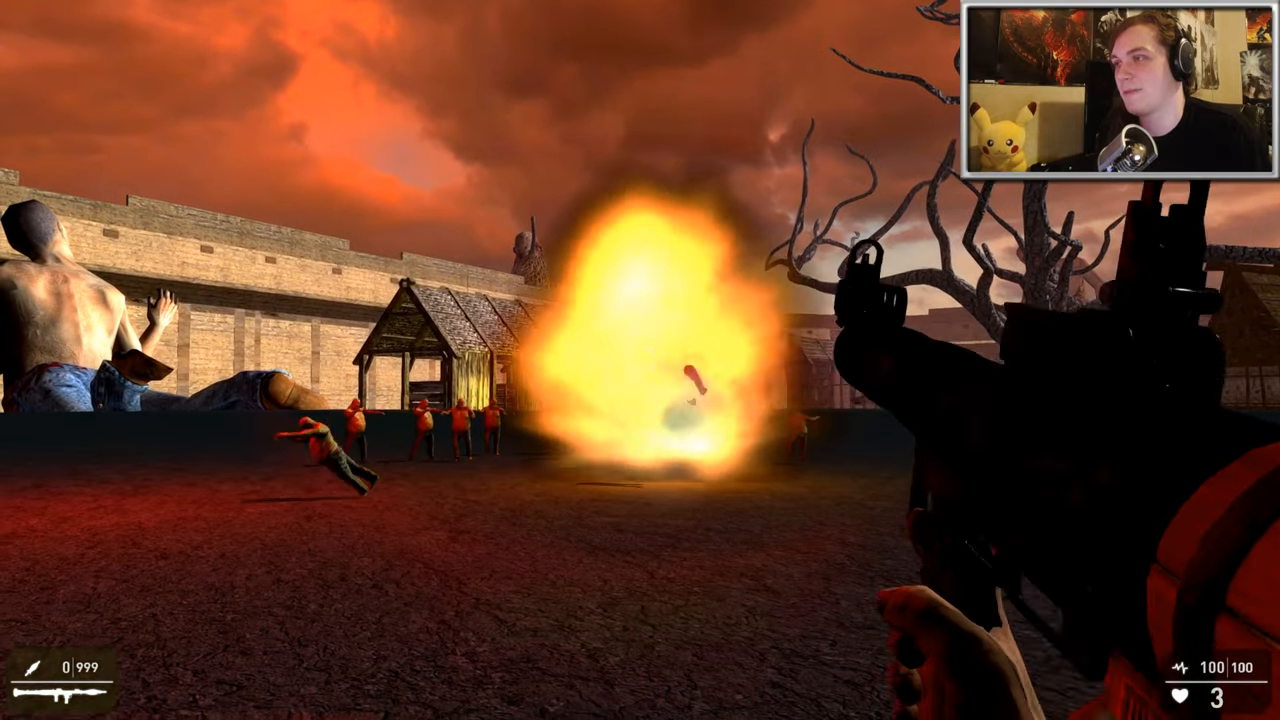